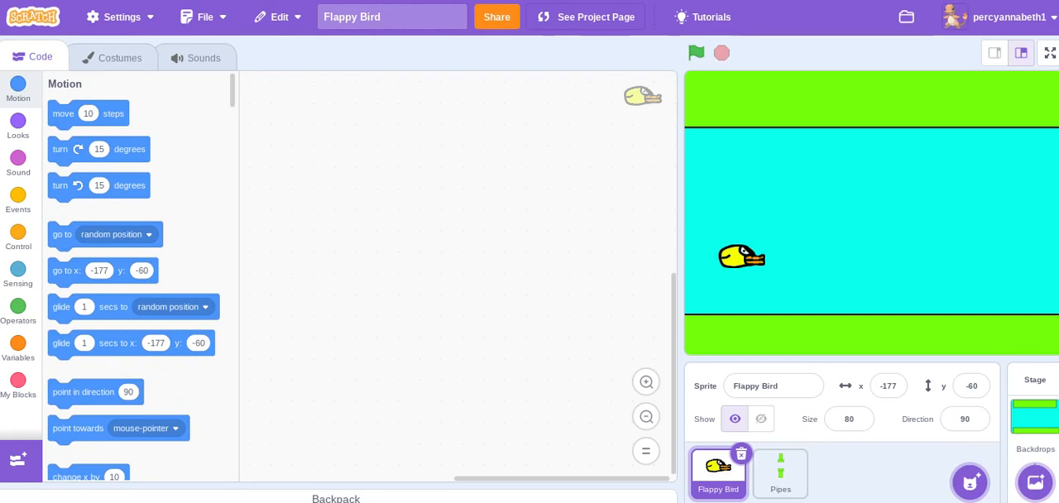
mouse_move(539, 195)
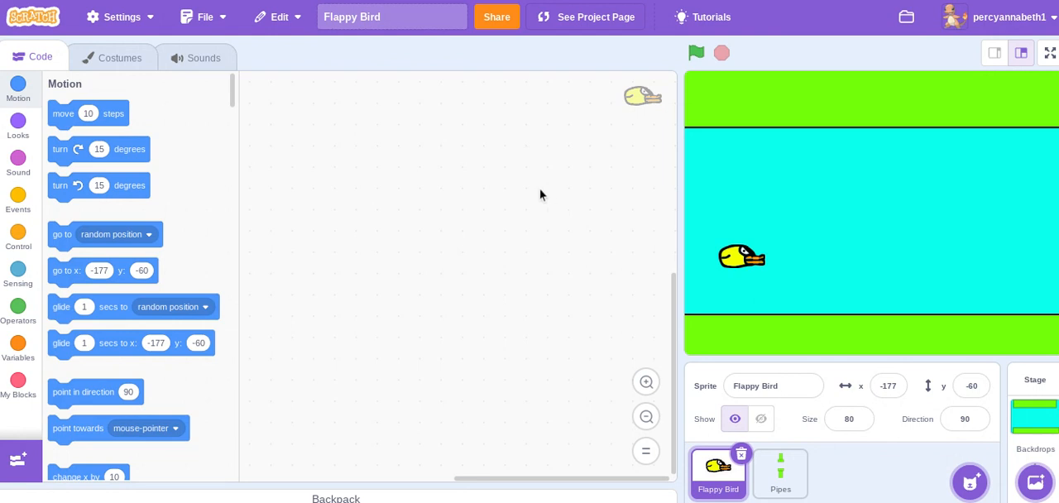
Review the bird and Pipes costumes and the stage backdrop, then return to the Flappy Bird sprite.
left_click(119, 56)
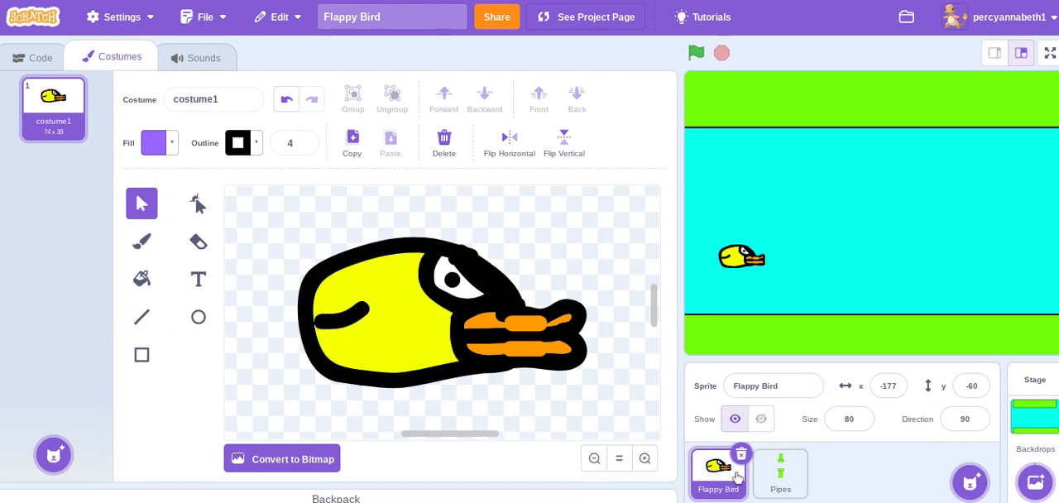
left_click(781, 472)
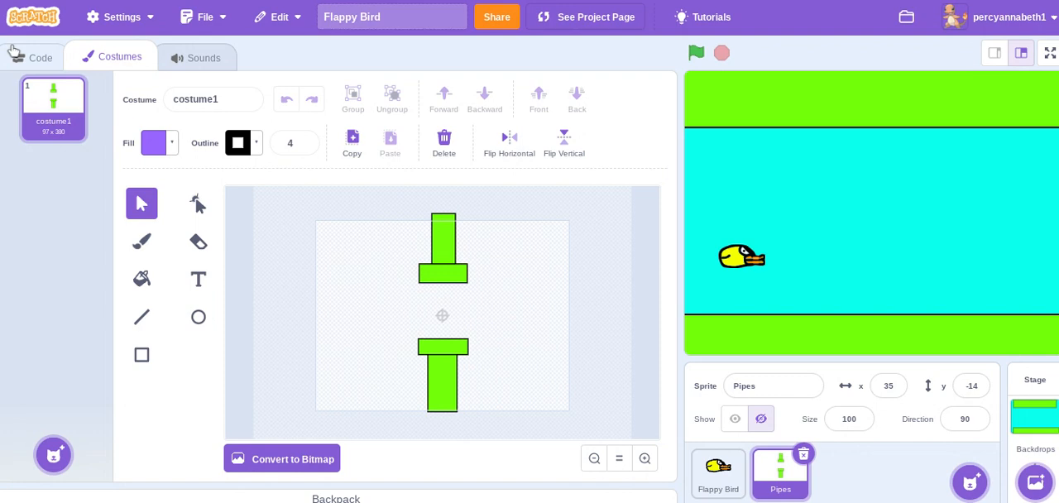
left_click(40, 56)
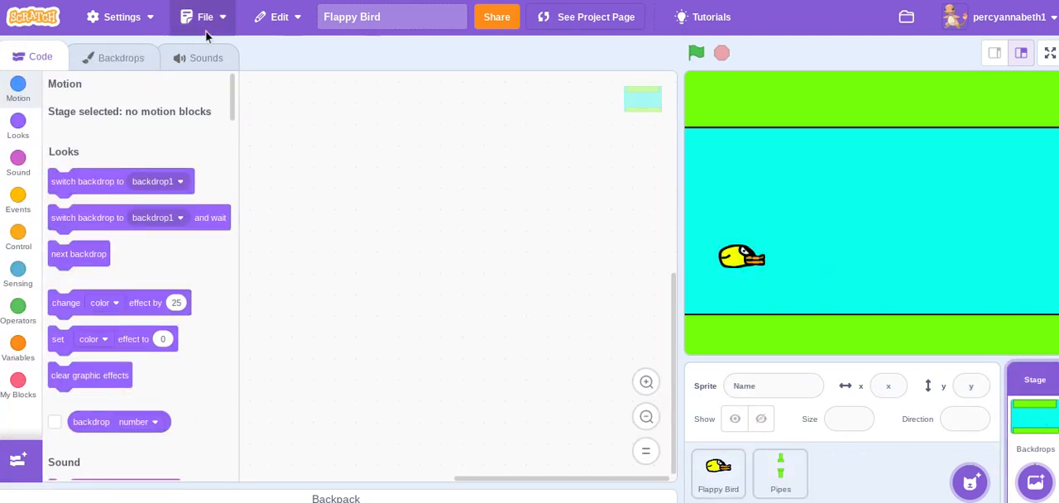
left_click(113, 56)
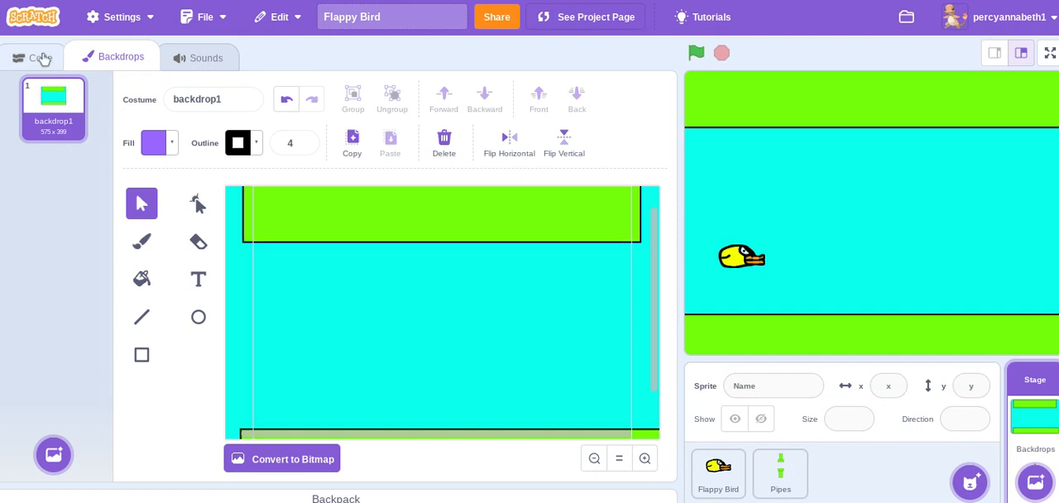
left_click(39, 57)
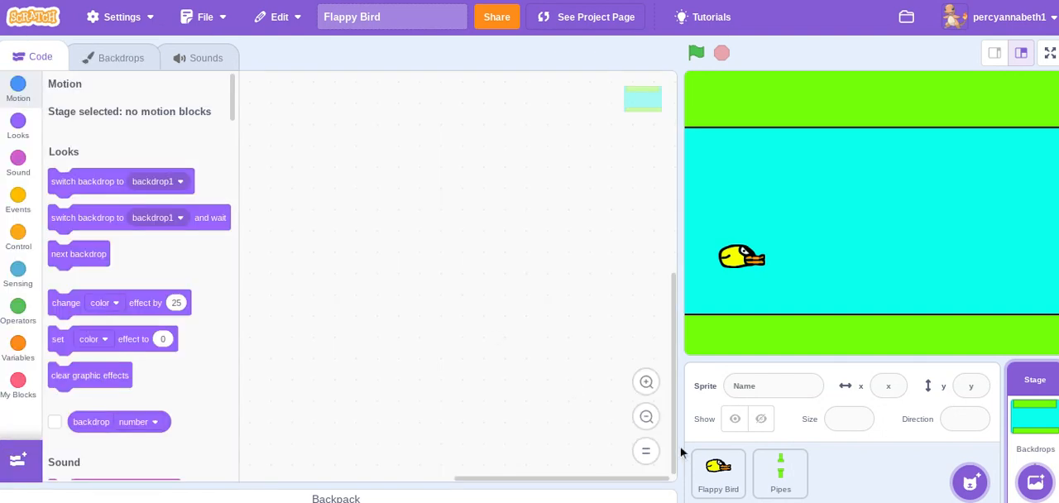
left_click(718, 472)
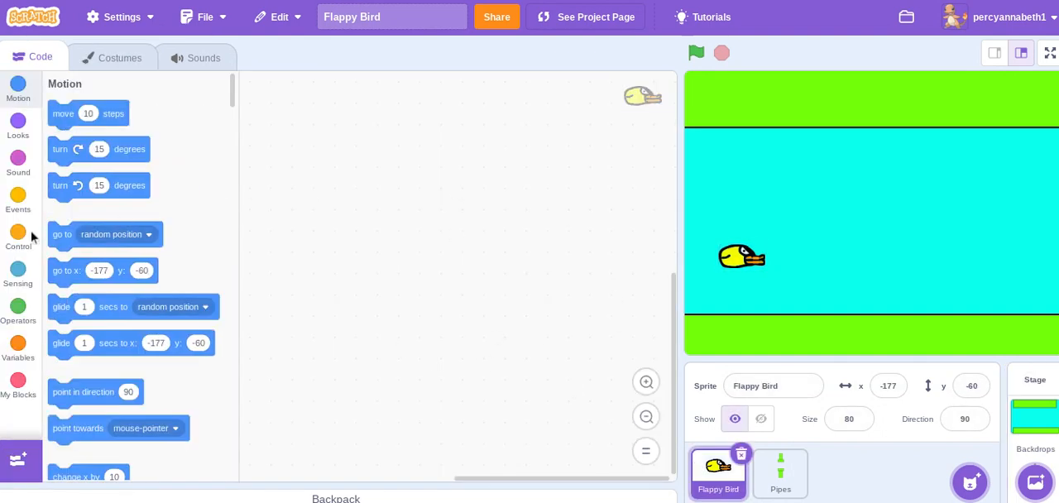
On green flag, set gravity to 0 and start the bird at x -177, y 0.
left_click(19, 199)
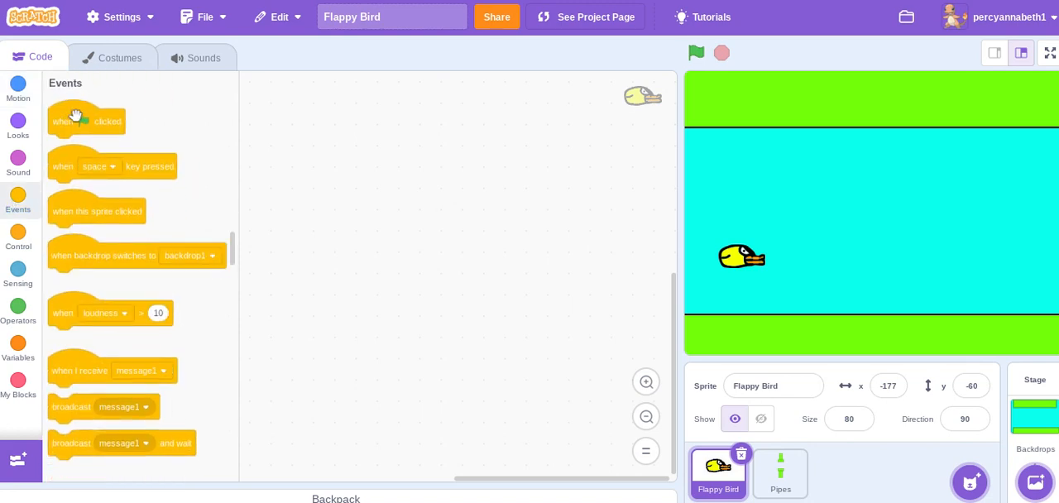
left_click_drag(86, 120, 344, 126)
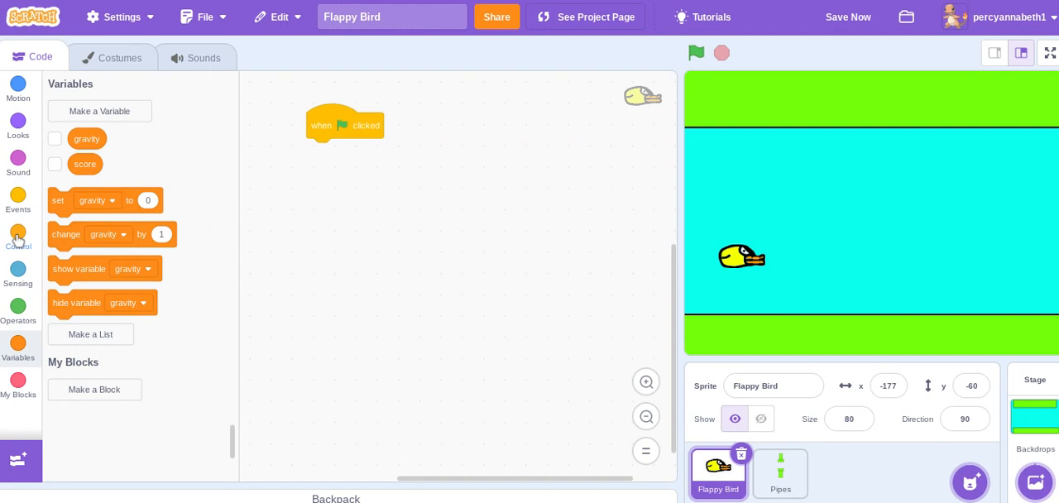
left_click_drag(58, 198, 351, 146)
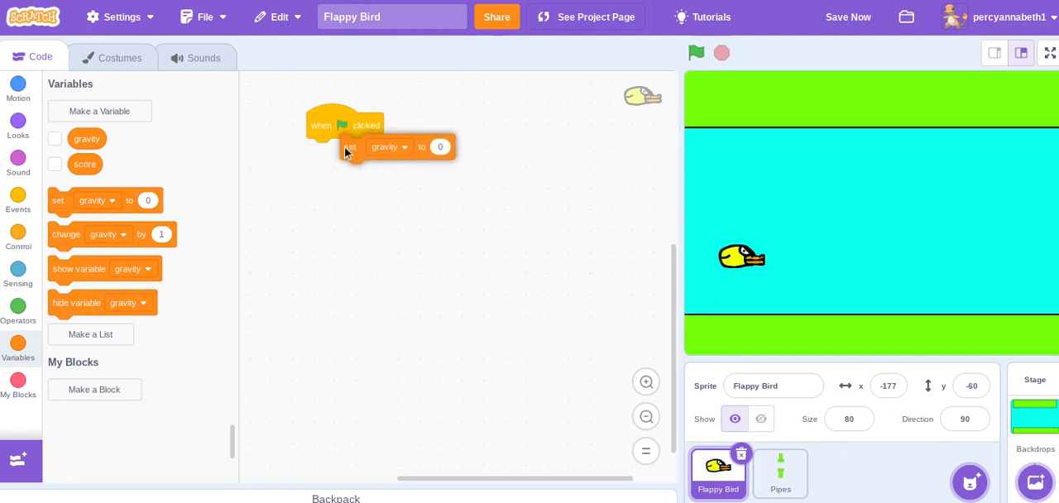
left_click(17, 90)
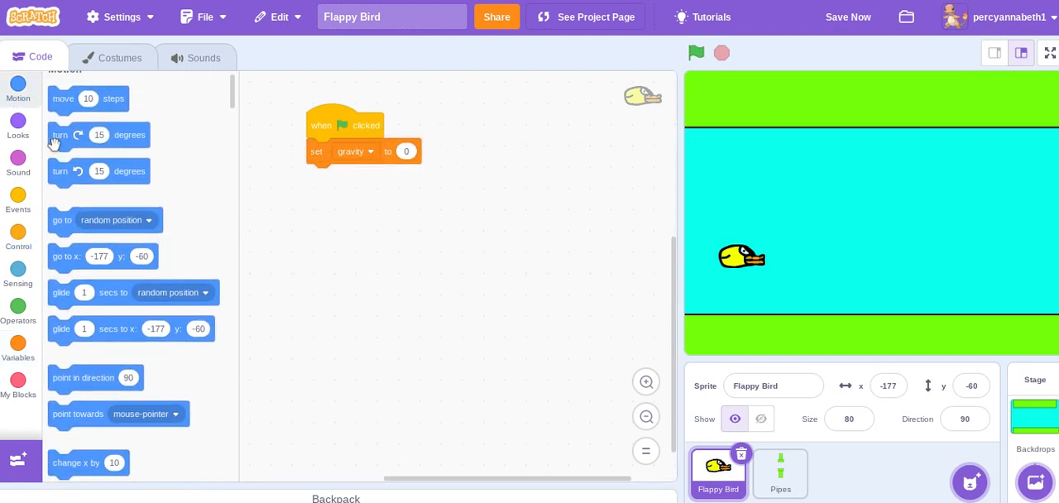
scroll("down", 3)
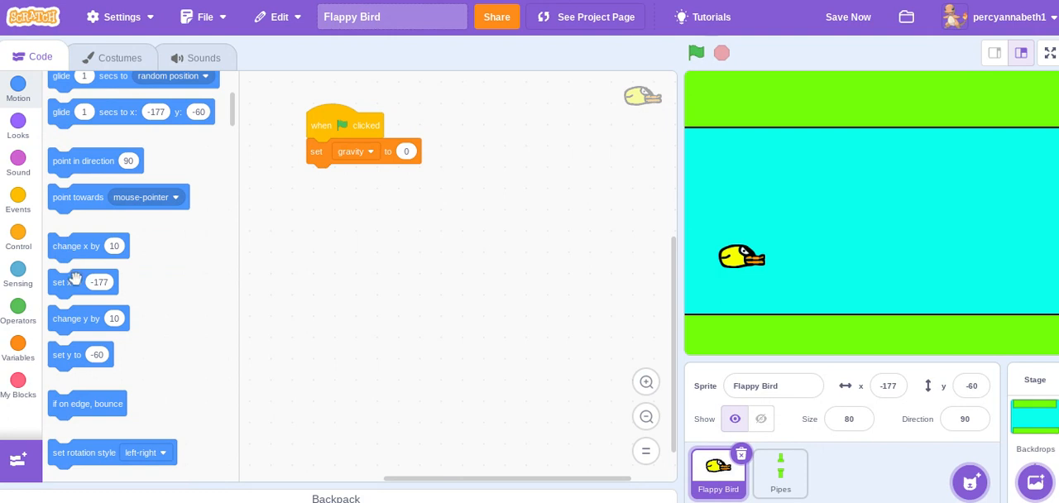
left_click_drag(82, 281, 334, 151)
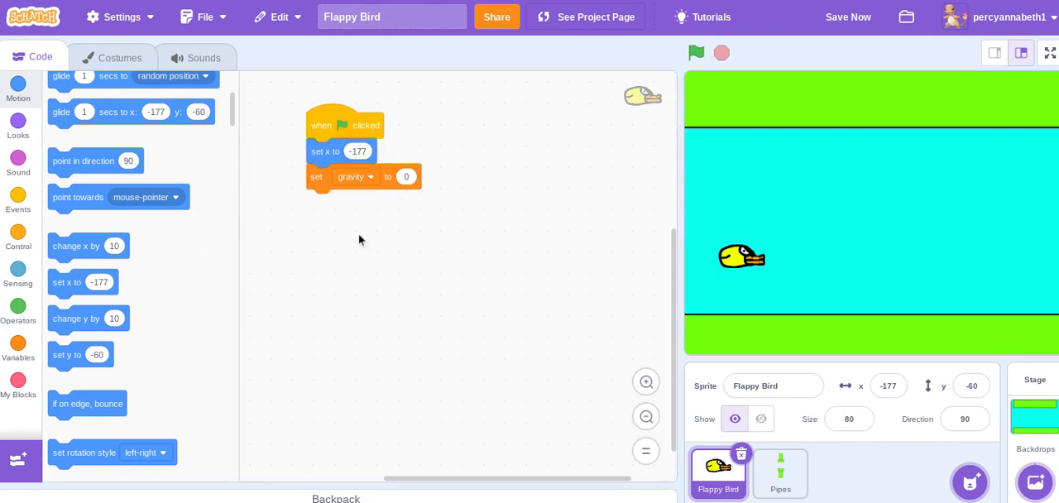
mouse_move(72, 340)
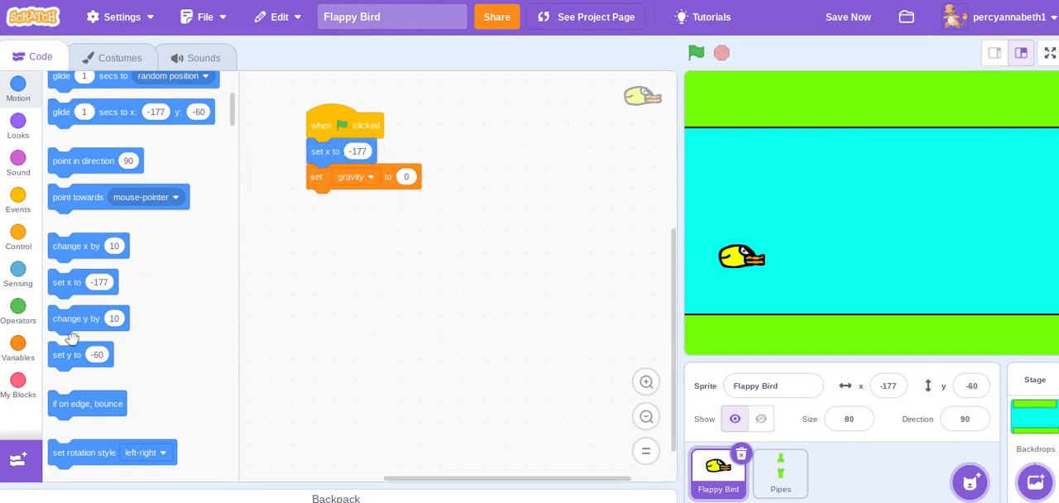
left_click_drag(79, 355, 339, 176)
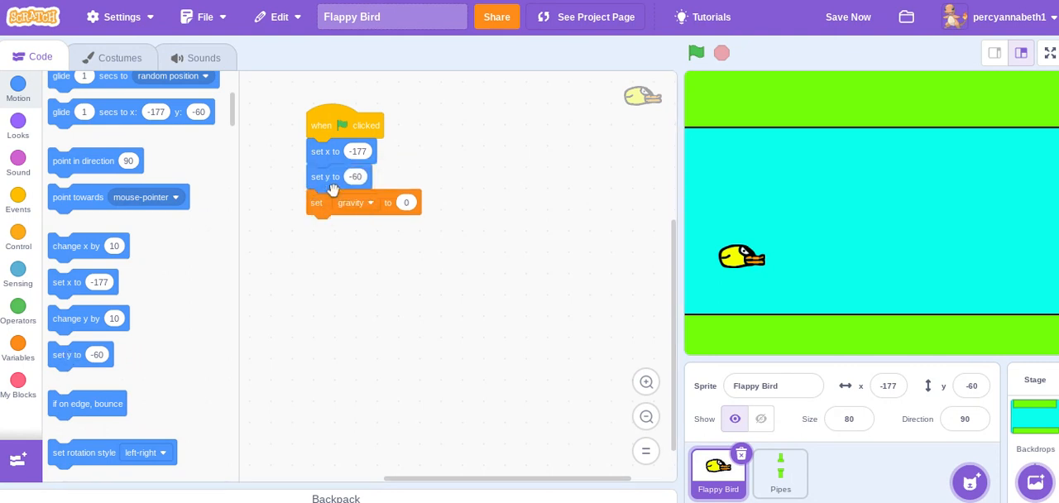
type("0")
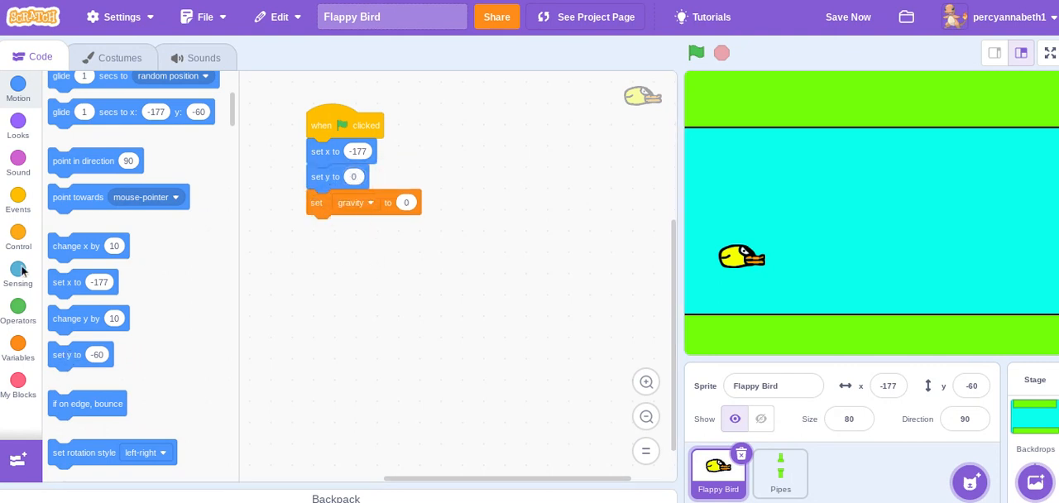
Forever change y by gravity and change gravity by -1.
left_click(19, 240)
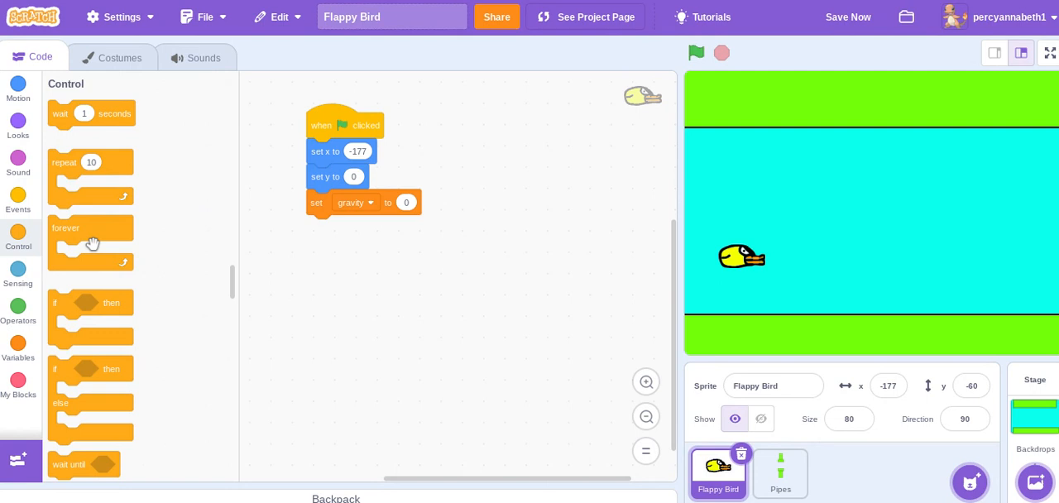
left_click_drag(93, 240, 348, 240)
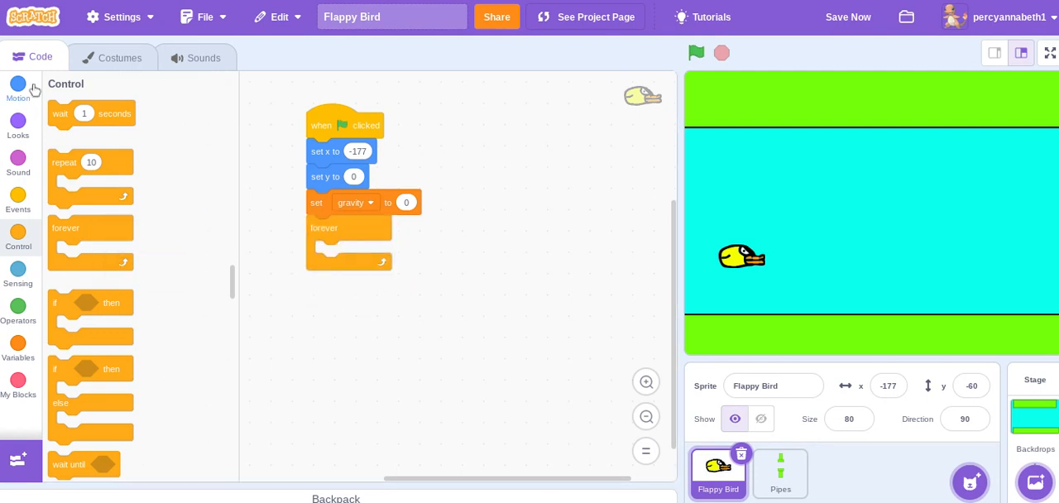
left_click(18, 86)
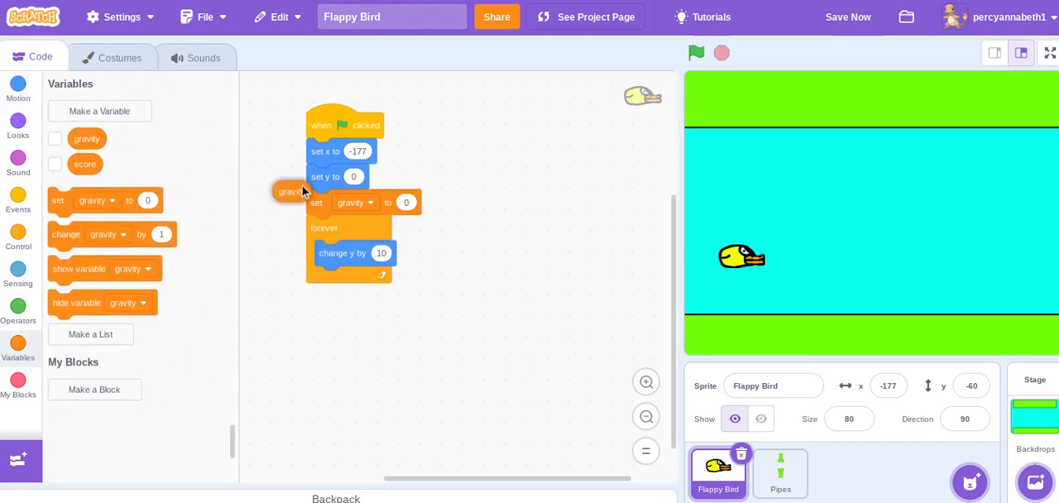
left_click_drag(291, 190, 391, 253)
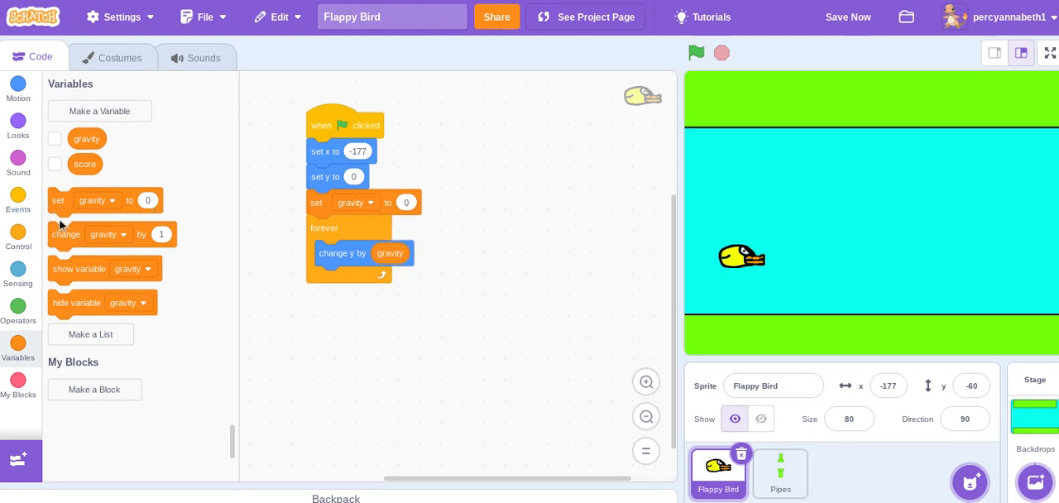
left_click_drag(66, 235, 348, 288)
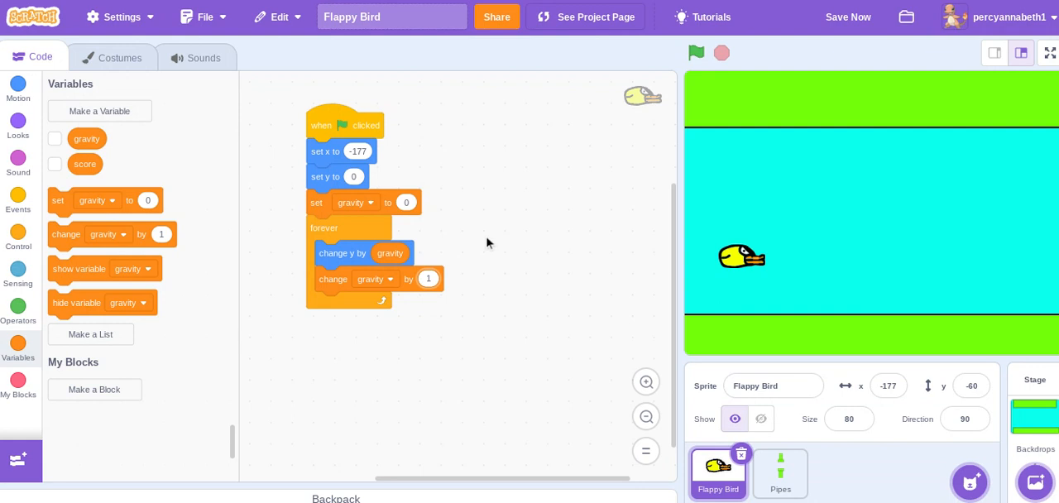
type("-1")
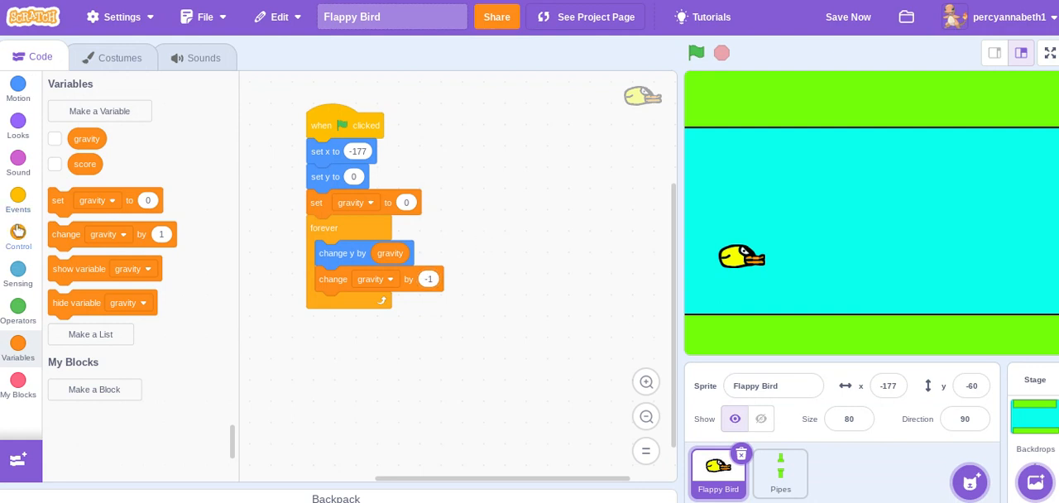
On green flag, if mouse down or space pressed, set gravity to 10.
left_click(19, 198)
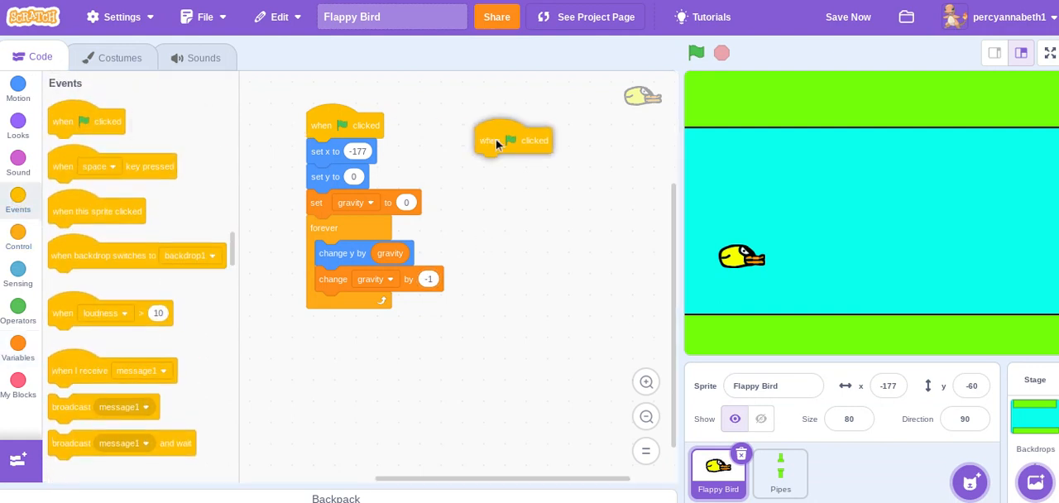
left_click(18, 240)
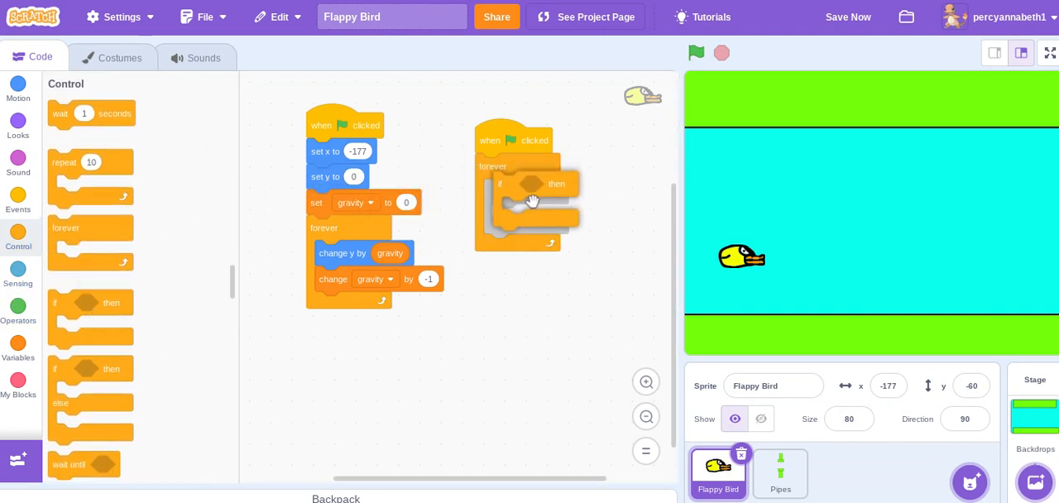
left_click(18, 308)
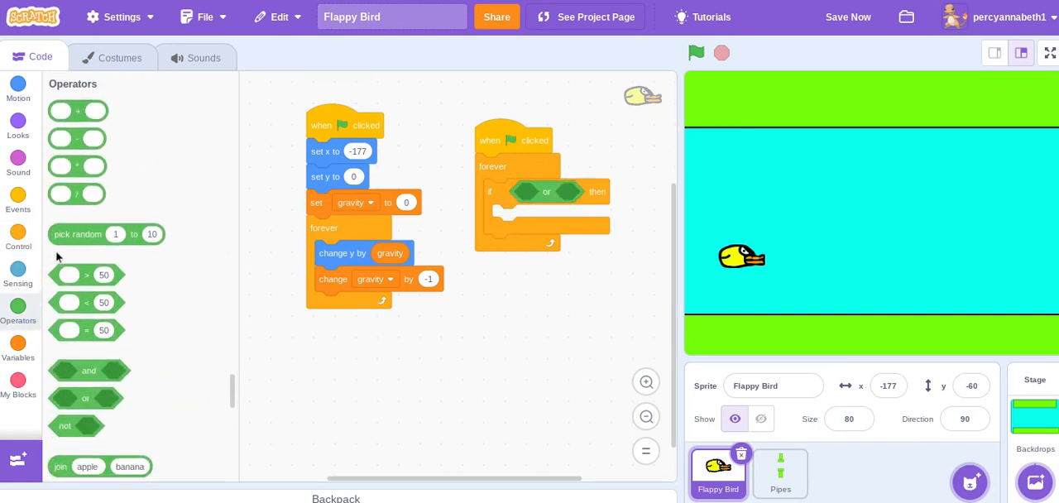
left_click(18, 278)
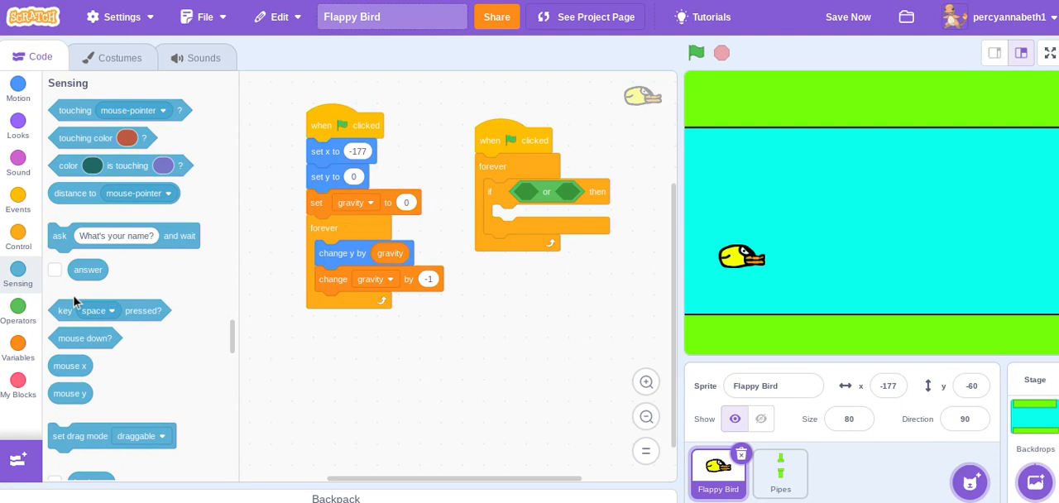
left_click_drag(108, 311, 595, 189)
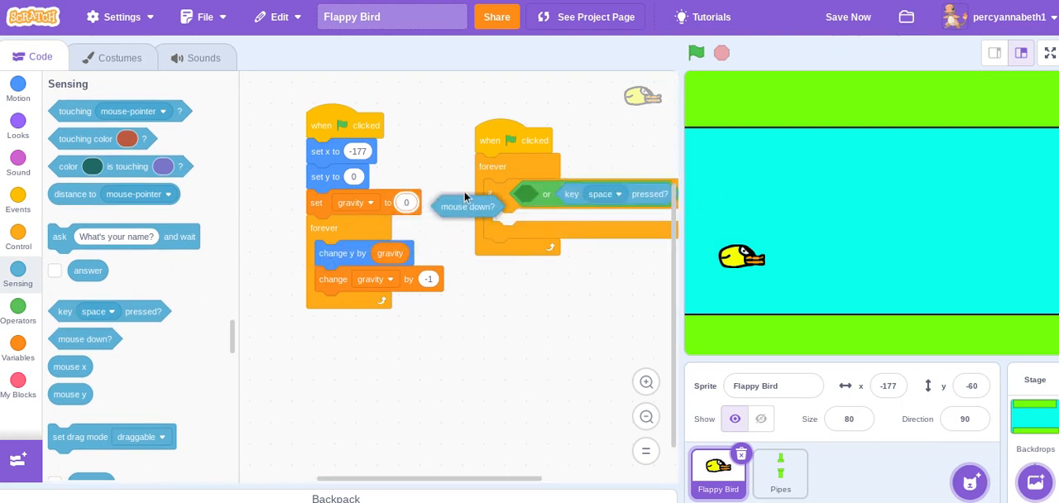
left_click_drag(467, 206, 549, 194)
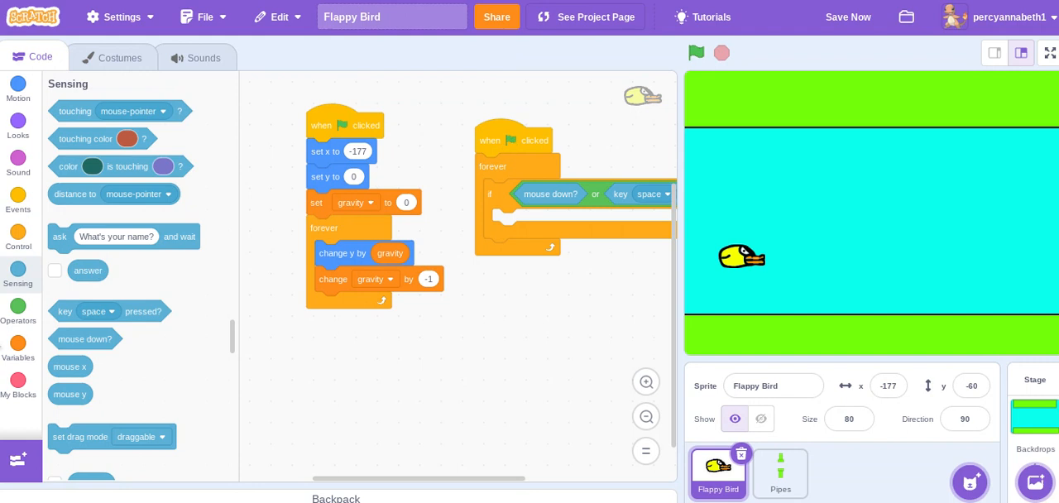
left_click(18, 344)
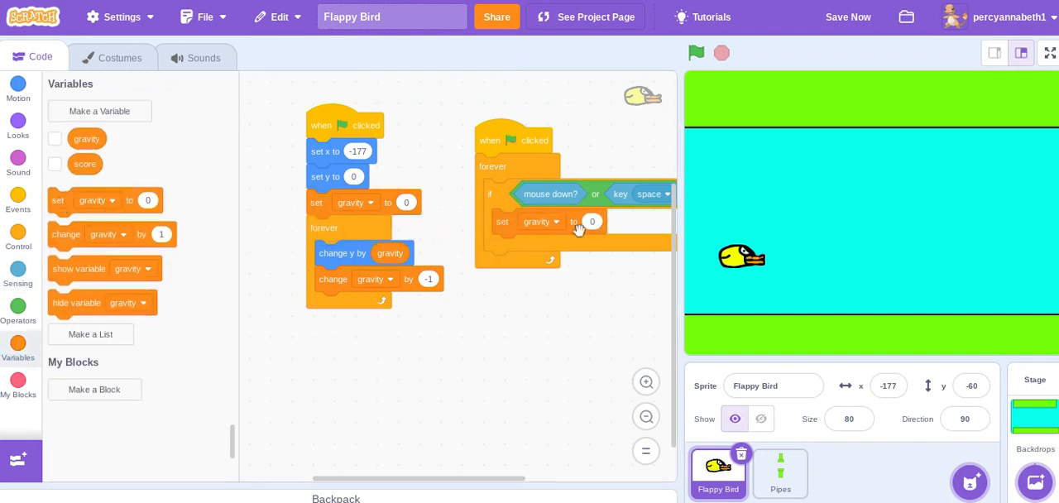
type("10")
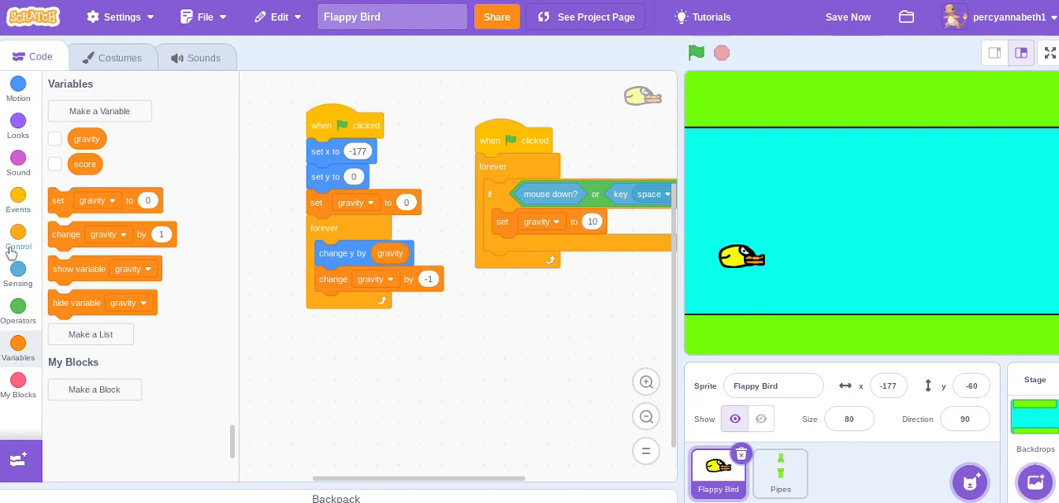
Wait until the press is released, test the flap, and move to the Pipes sprite.
left_click(18, 240)
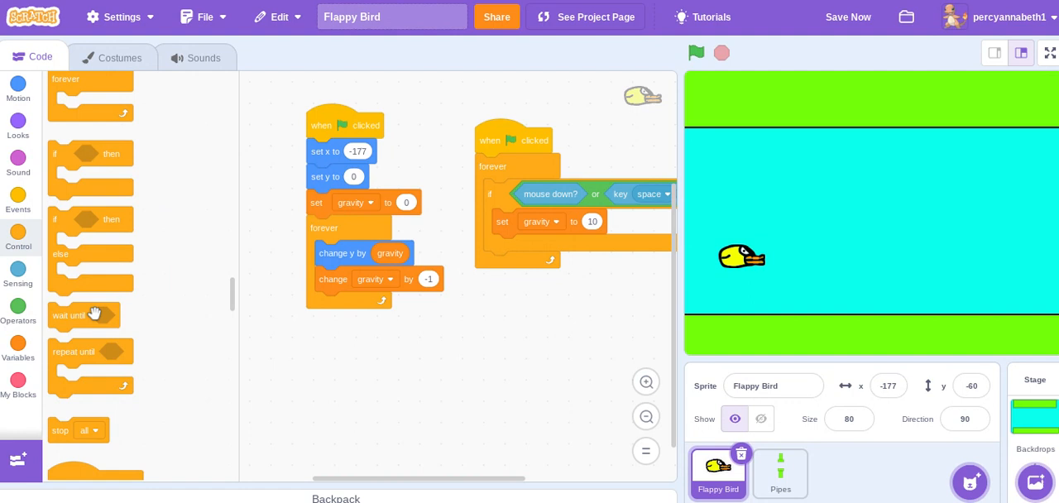
left_click_drag(83, 314, 516, 246)
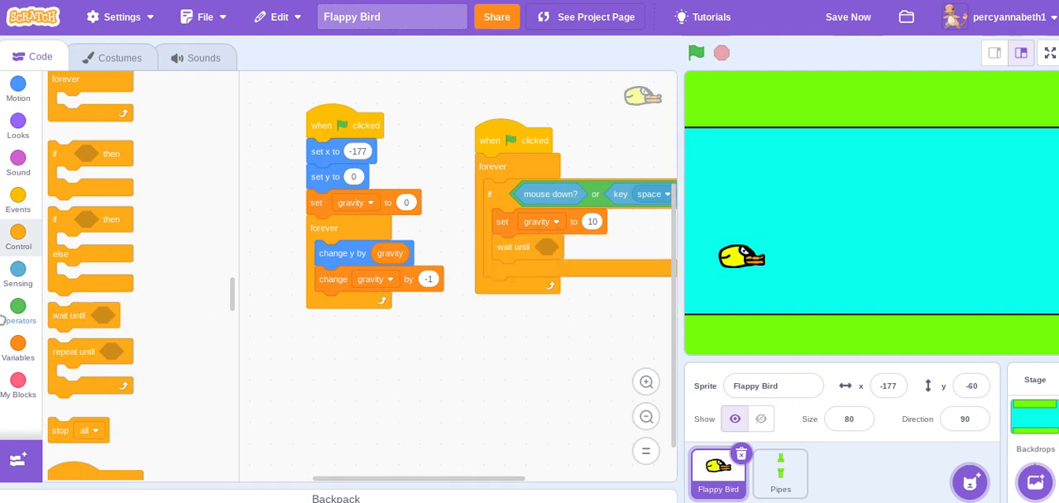
left_click(18, 311)
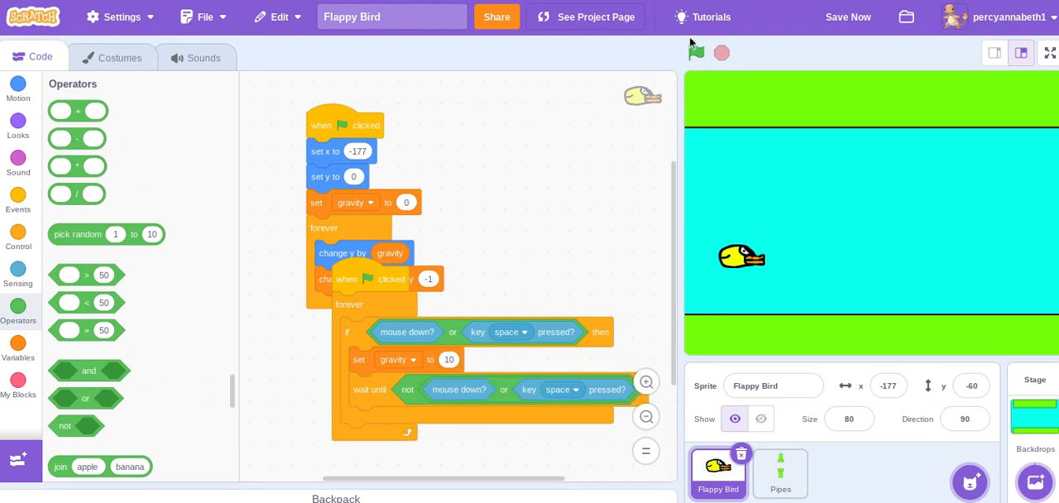
left_click(695, 53)
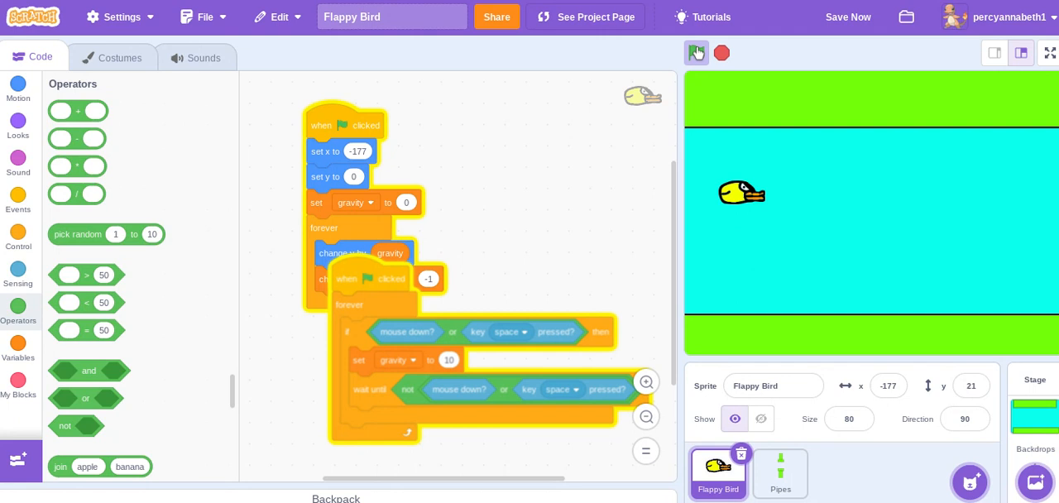
left_click(695, 53)
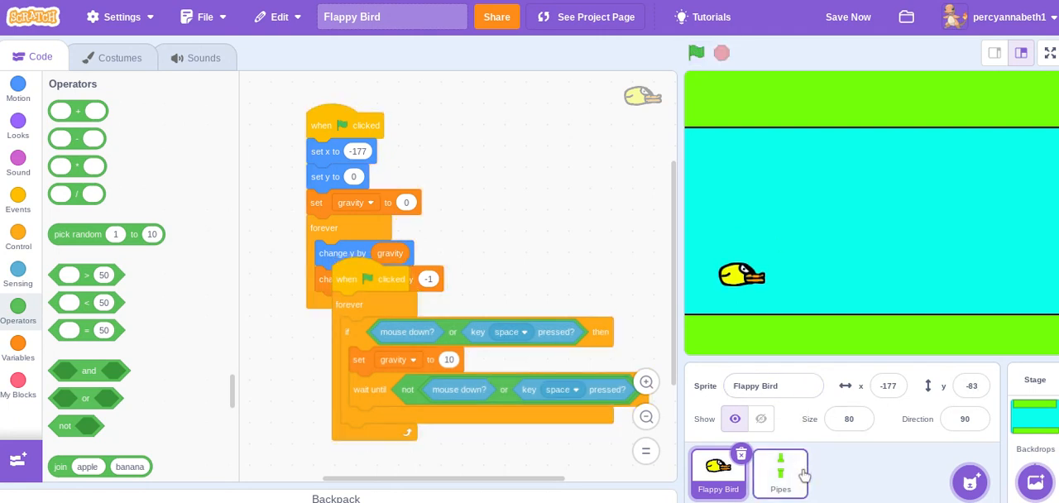
left_click(781, 472)
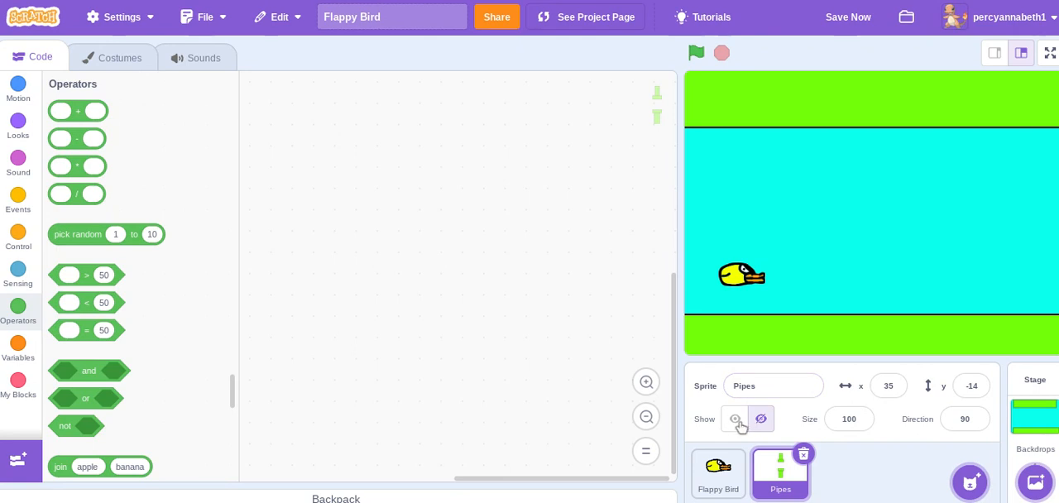
Show Pipes, then on green flag hide and start a forever loop.
left_click(735, 418)
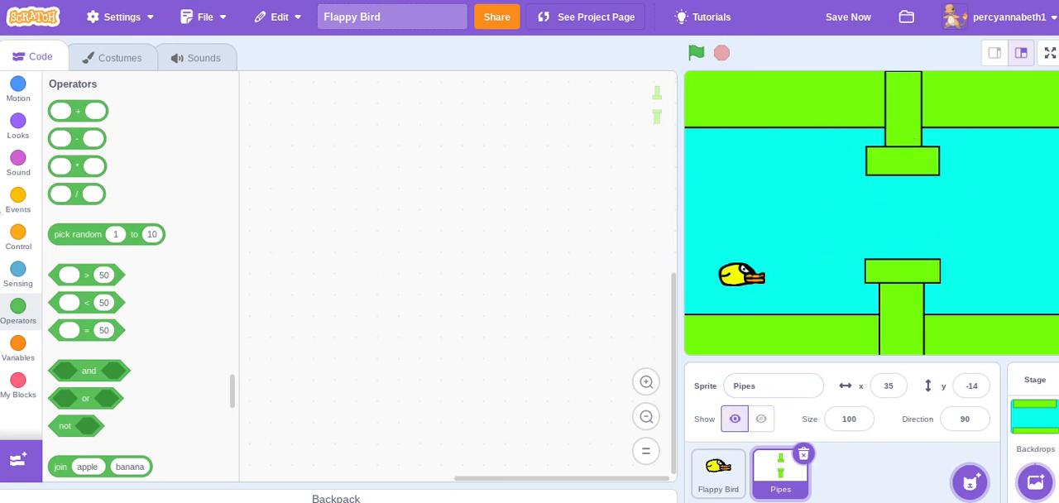
left_click(18, 198)
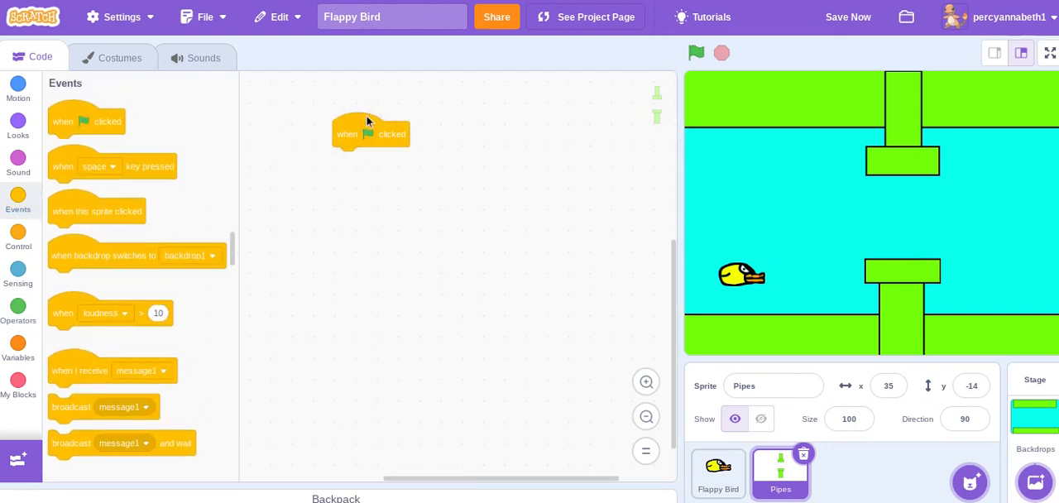
left_click(17, 125)
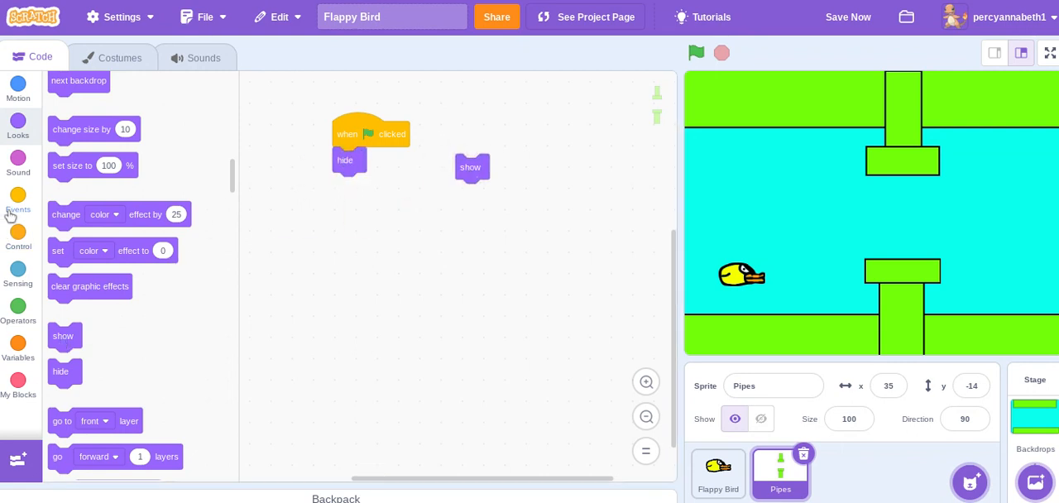
left_click(18, 240)
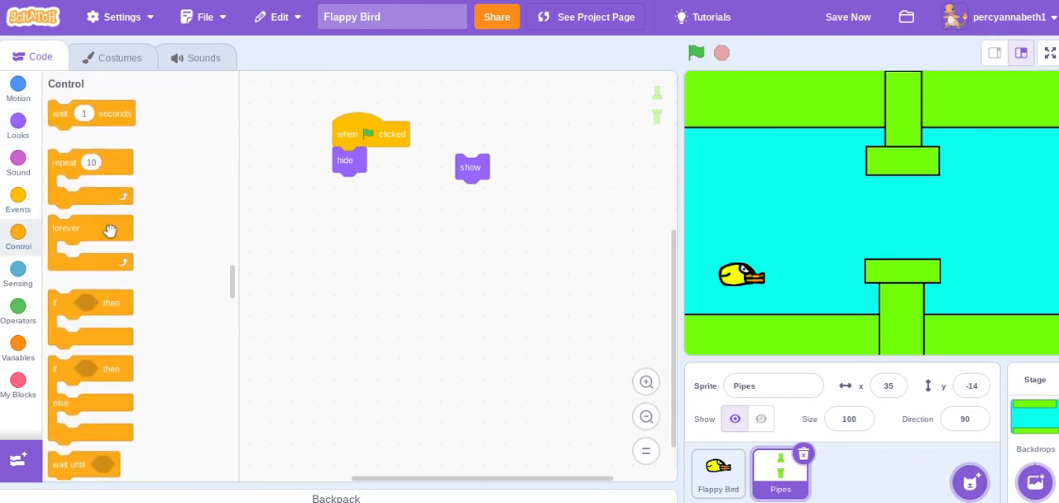
left_click_drag(91, 228, 374, 199)
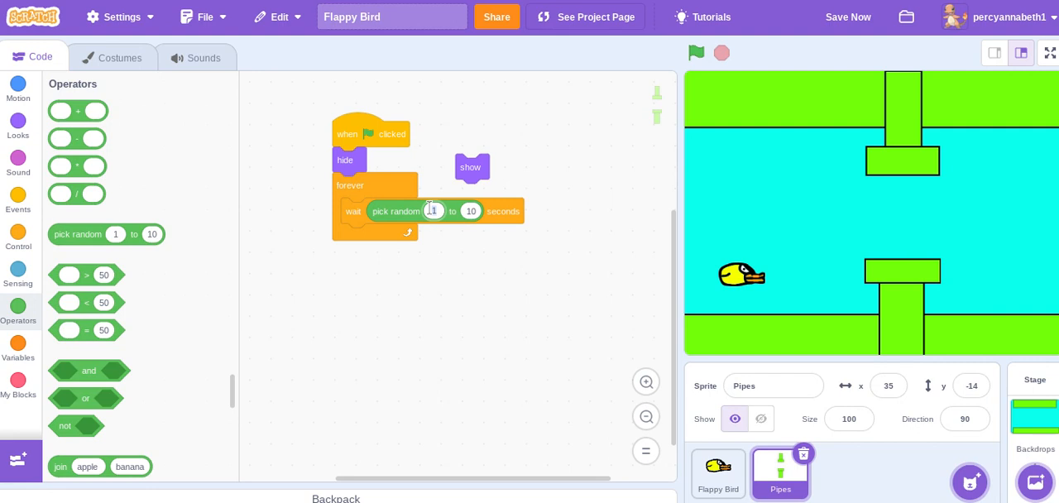
Inside the loop, wait a random 2 to 5 seconds and create a clone of myself.
type("2")
left_click(471, 210)
type("5")
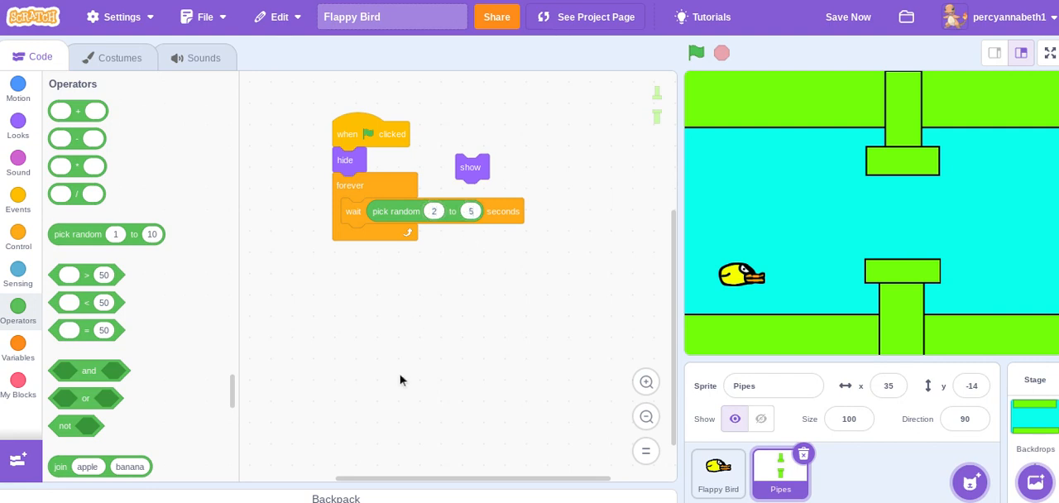
left_click(847, 16)
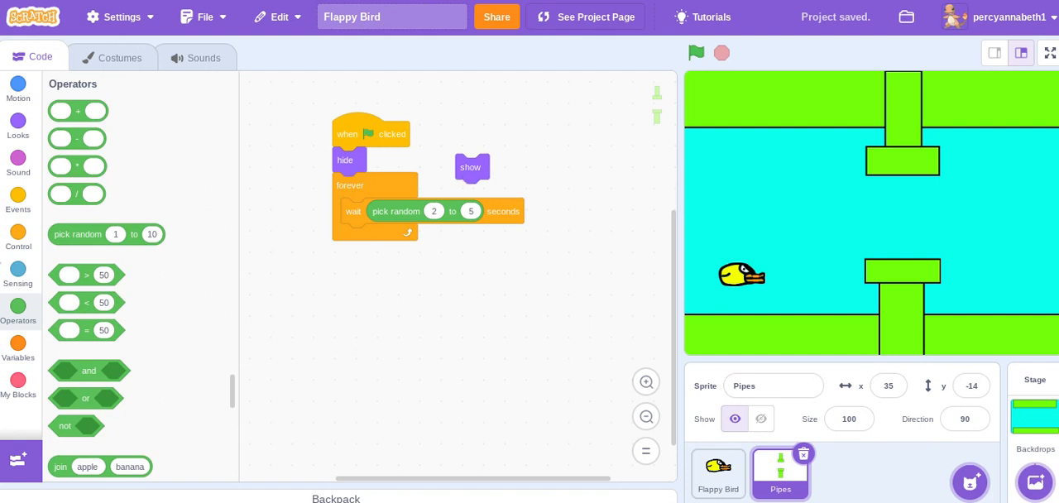
left_click(19, 240)
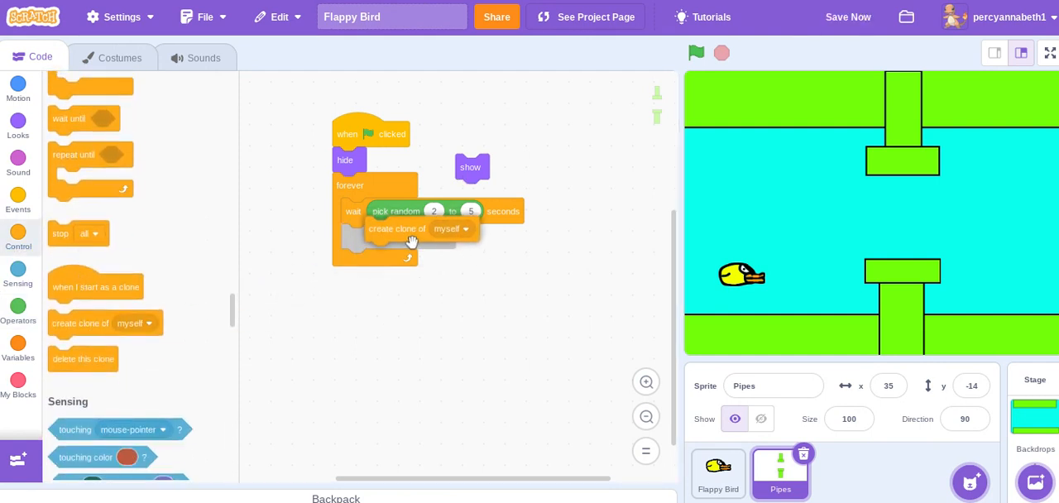
left_click_drag(96, 287, 484, 131)
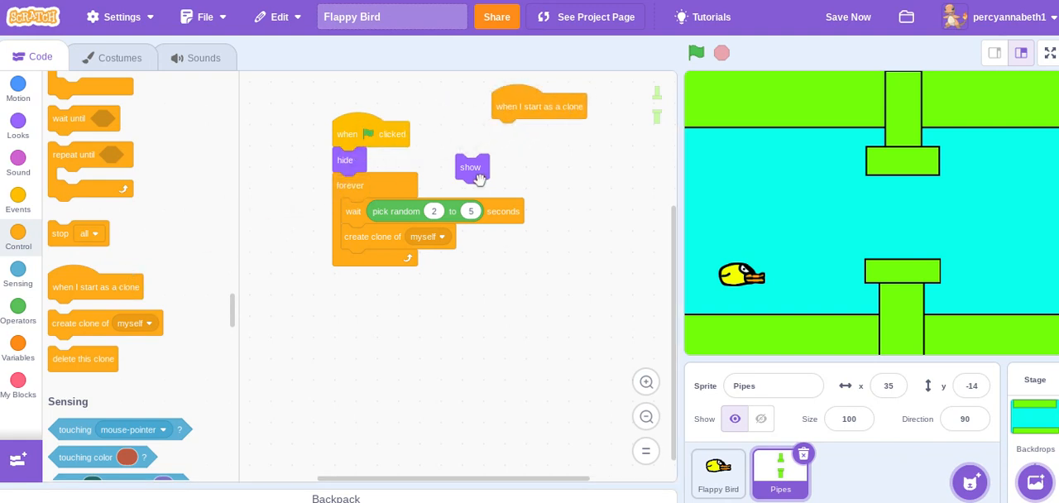
When starting as a clone, show and go to a set position; keep a delete-clone block aside.
left_click_drag(472, 167, 506, 133)
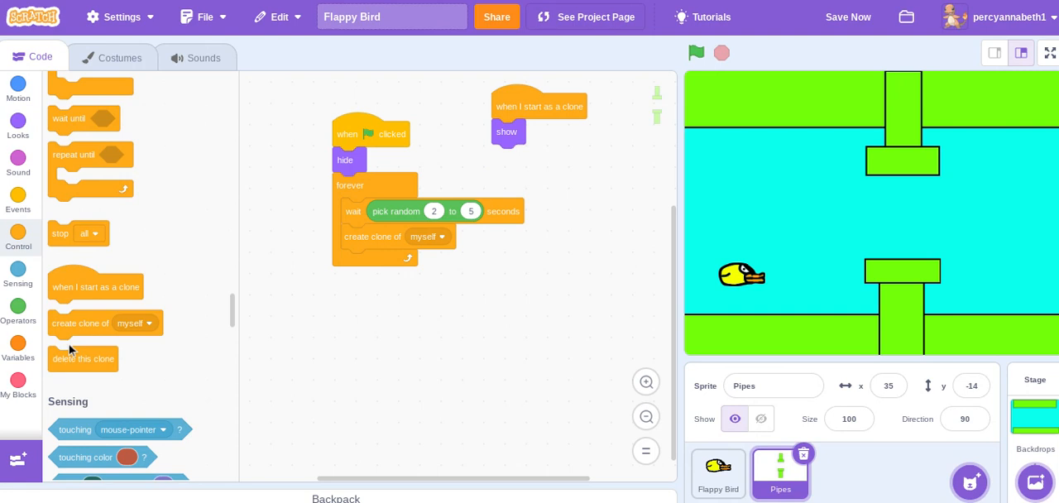
left_click_drag(83, 357, 453, 324)
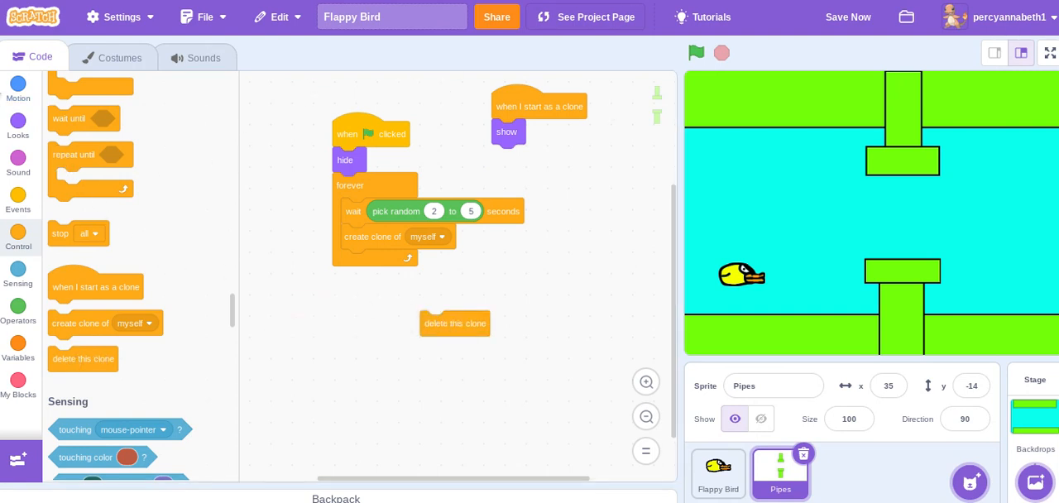
left_click(18, 89)
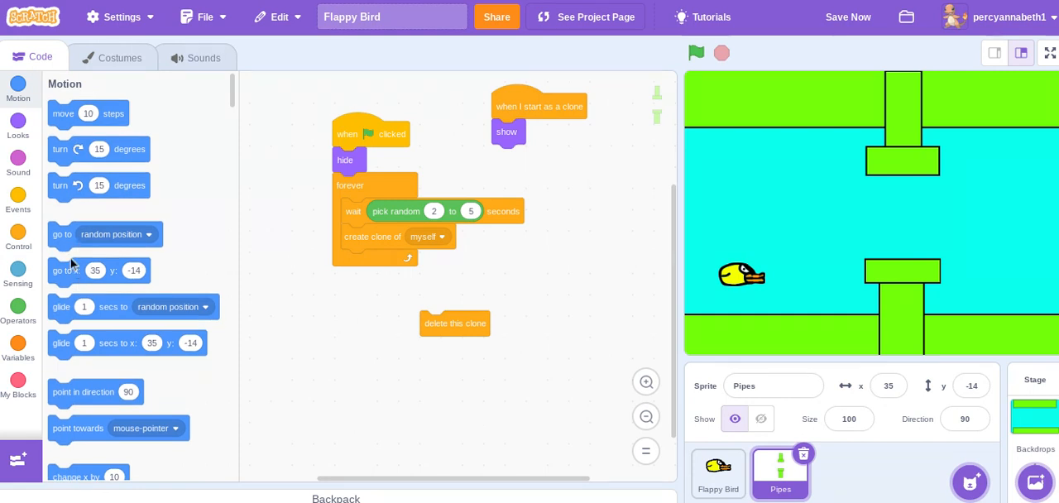
left_click_drag(99, 269, 542, 158)
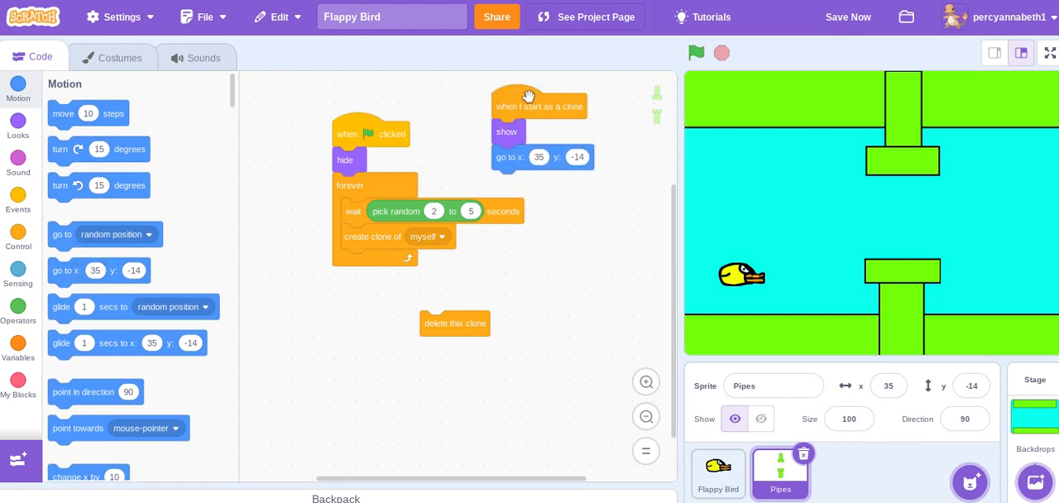
Make the clone start at x 240 with a random y from -30 to 30.
left_click_drag(526, 96, 504, 121)
type("240")
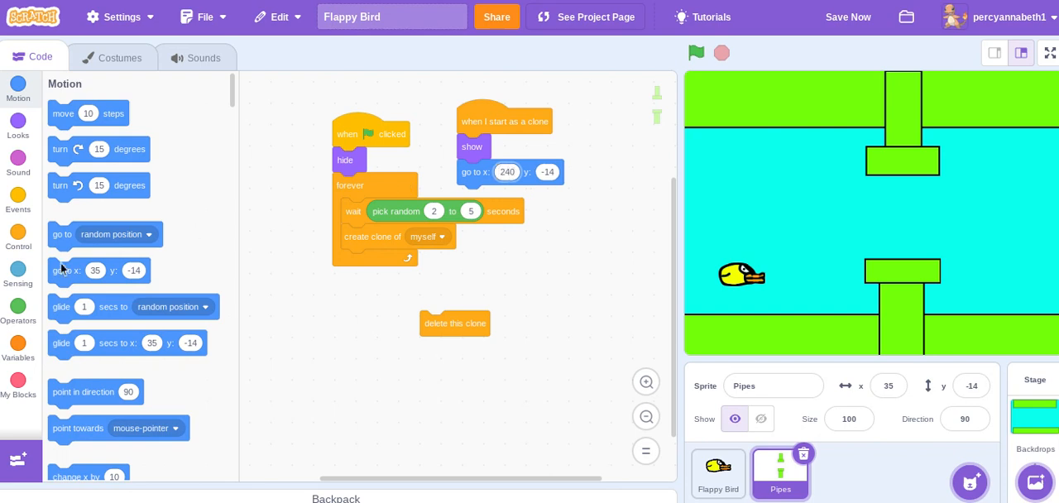
left_click(18, 312)
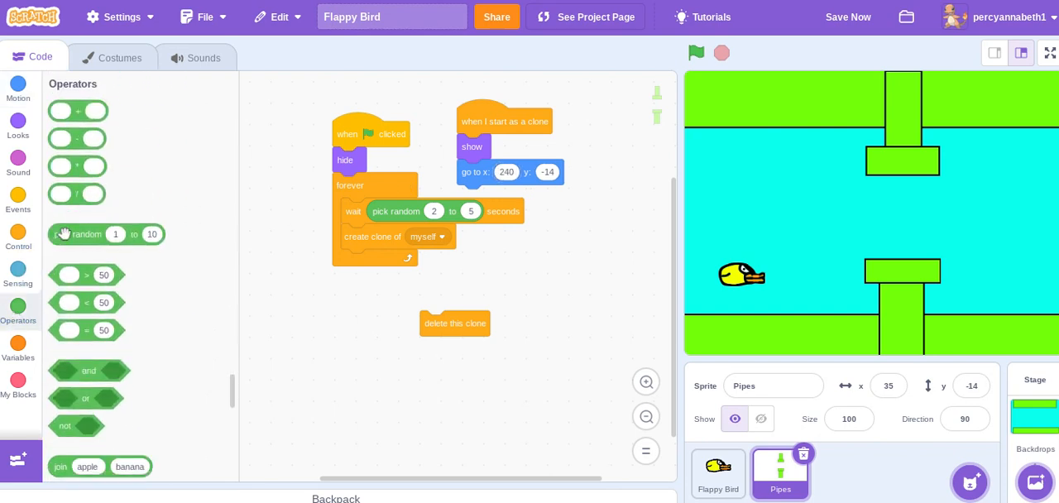
left_click_drag(79, 235, 596, 172)
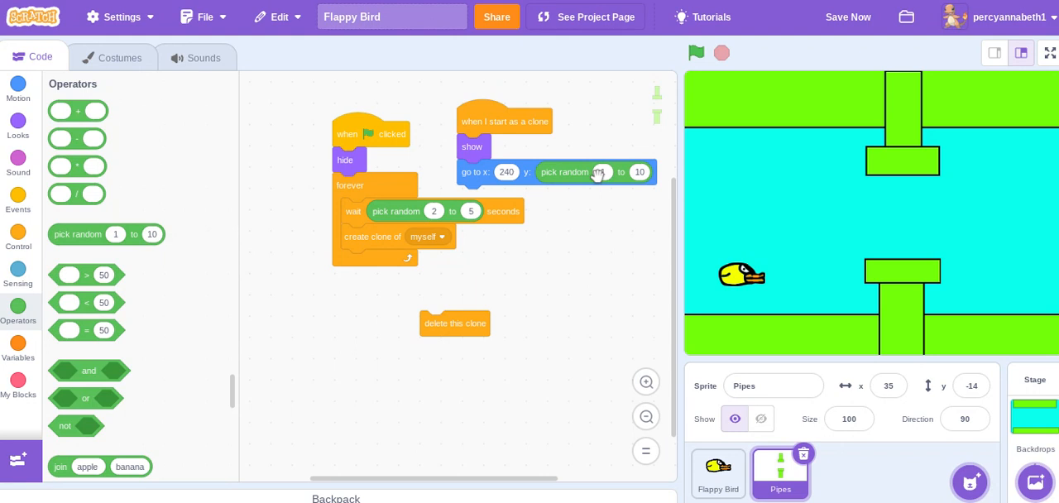
type("-30")
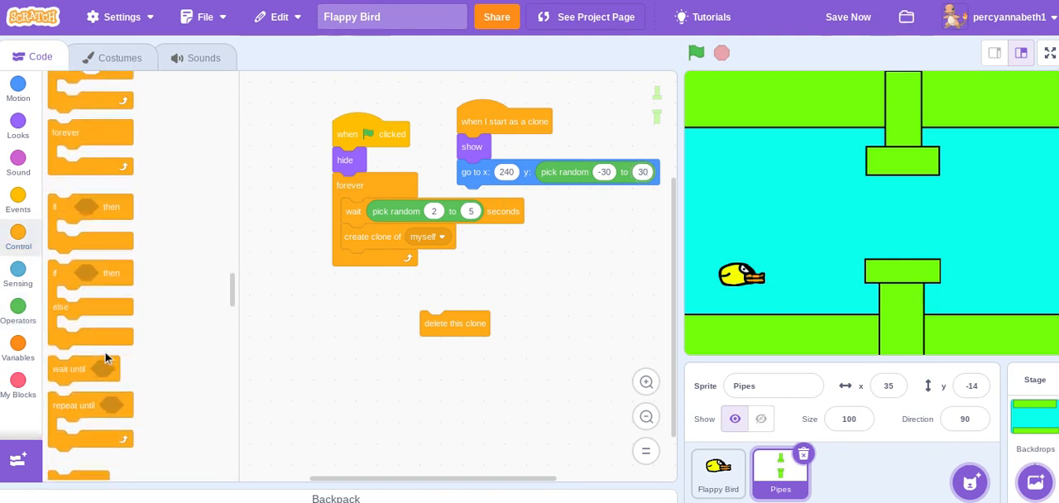
Repeat change x by -4 until x position < -230, then delete this clone.
scroll("down", 3)
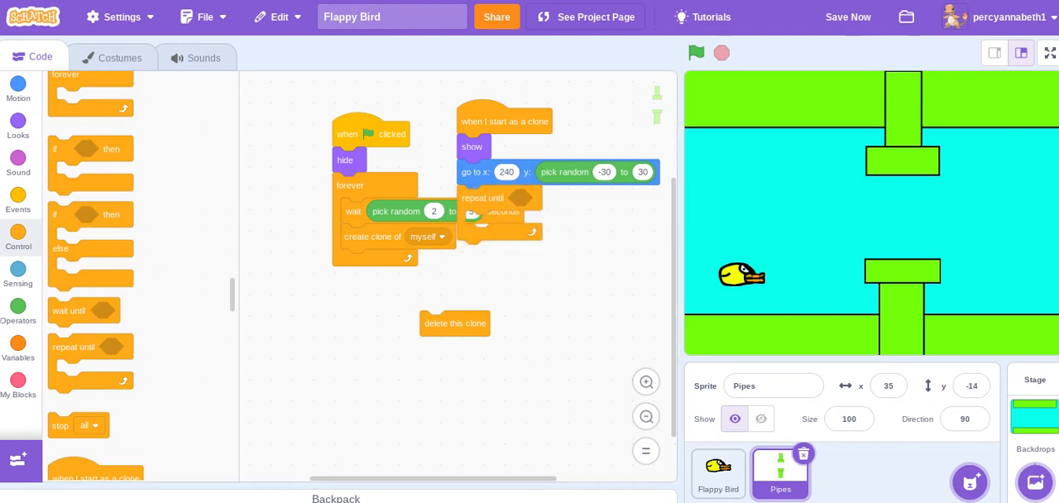
left_click(19, 309)
type("-230")
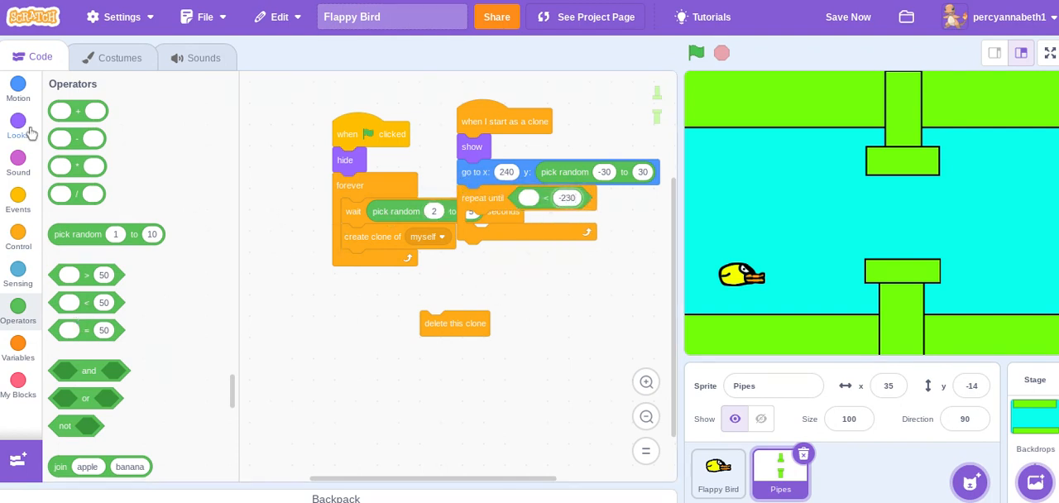
left_click(18, 86)
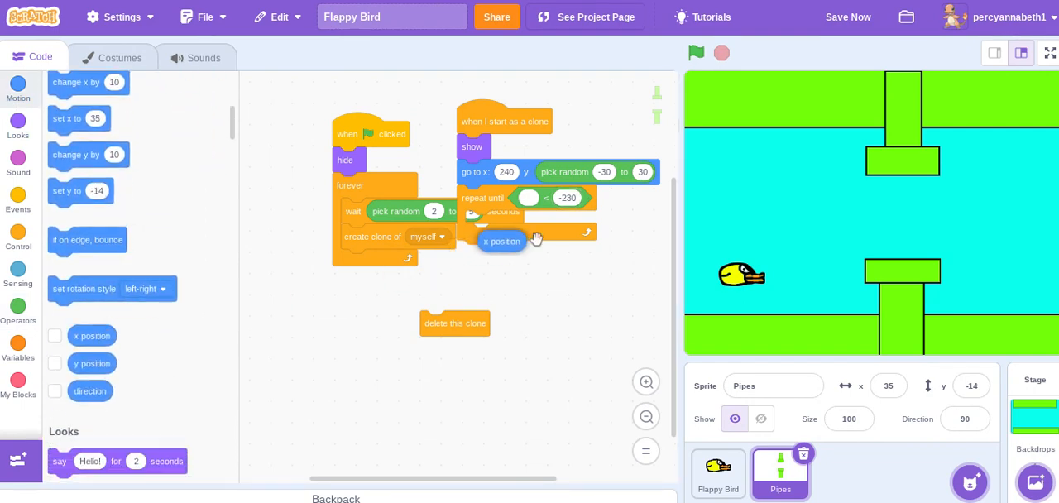
left_click_drag(501, 242, 545, 200)
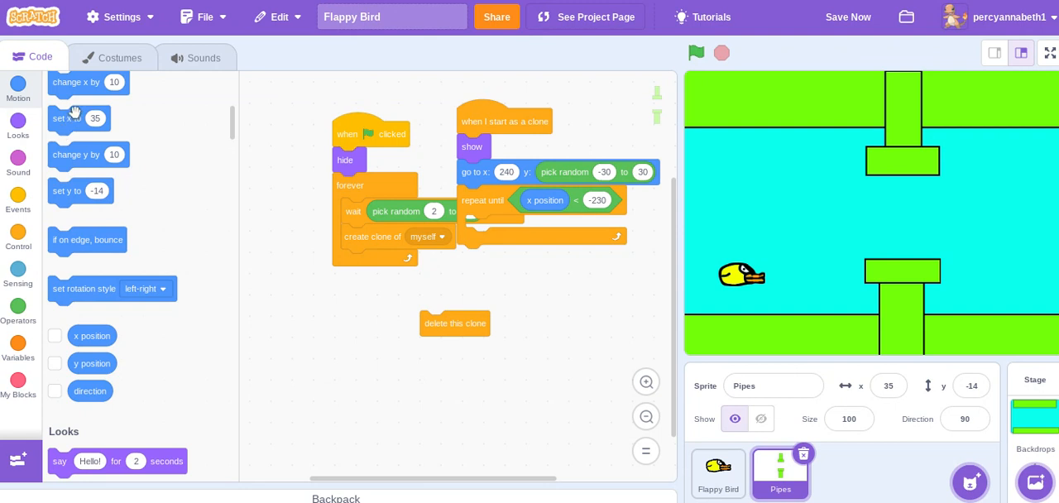
left_click_drag(89, 83, 493, 229)
type("-4")
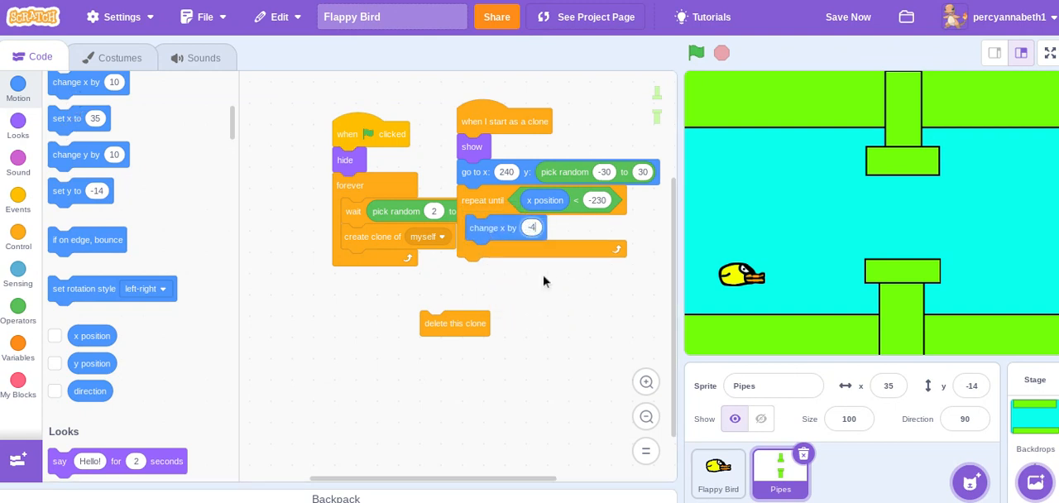
mouse_move(463, 323)
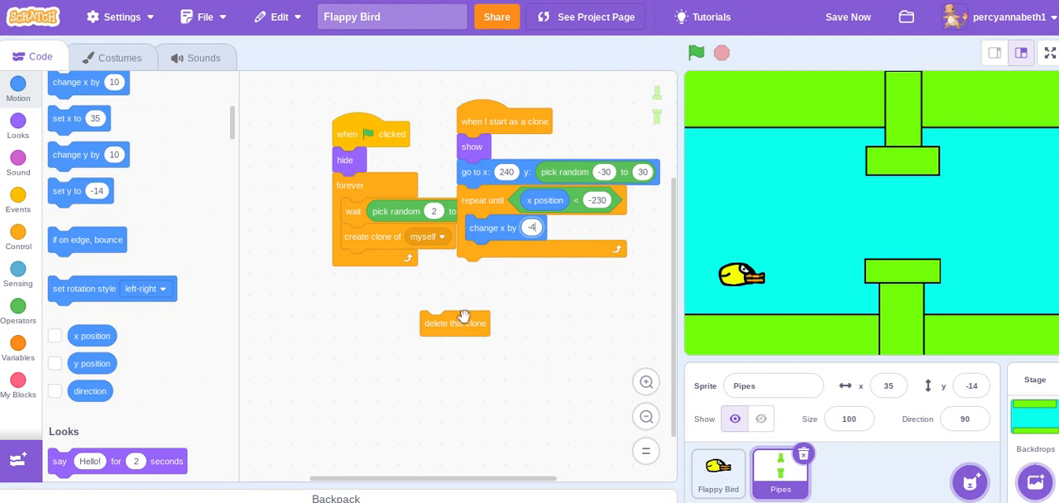
left_click_drag(455, 323, 493, 272)
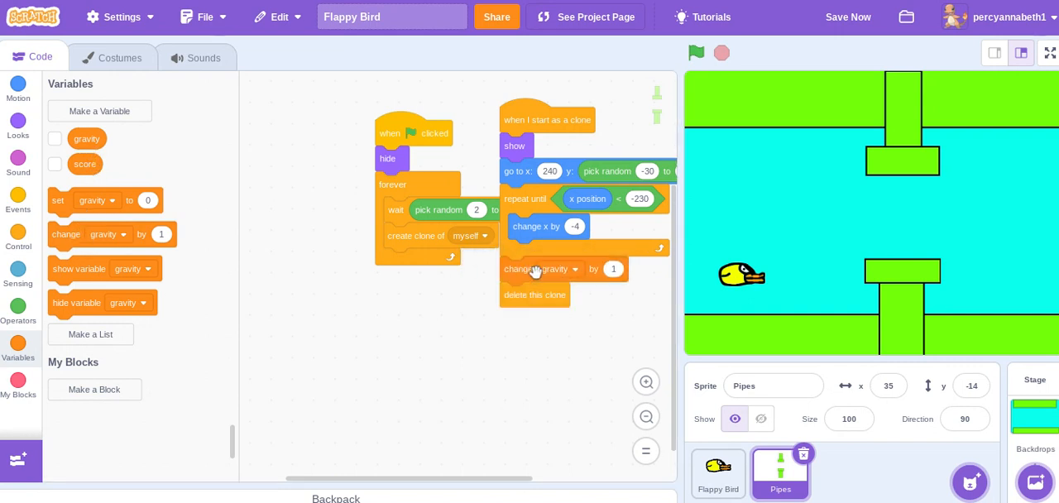
Switch the clone's change block to add 1 to score instead of gravity.
left_click(556, 269)
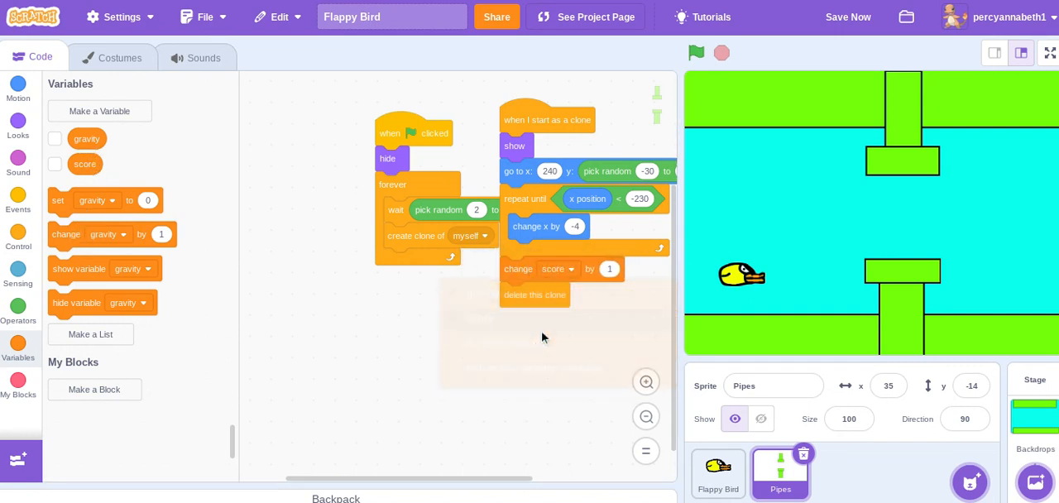
left_click(695, 53)
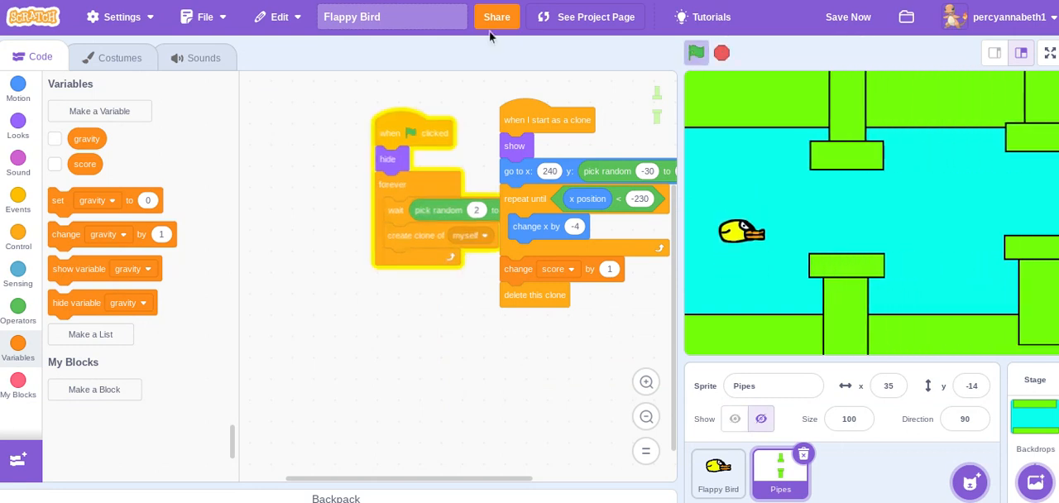
Display the score readout, set score to 0 at start, and open the Flappy Bird sprite.
left_click(695, 53)
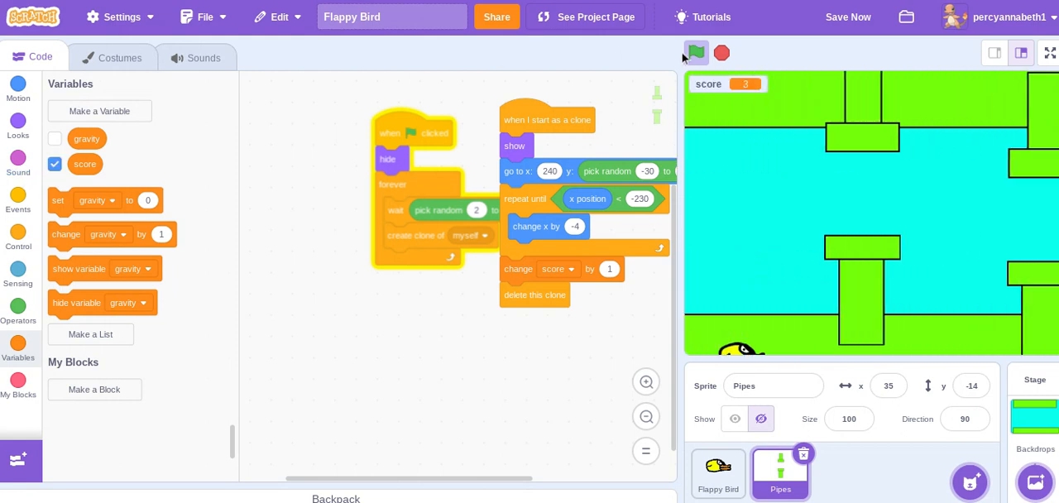
left_click(695, 53)
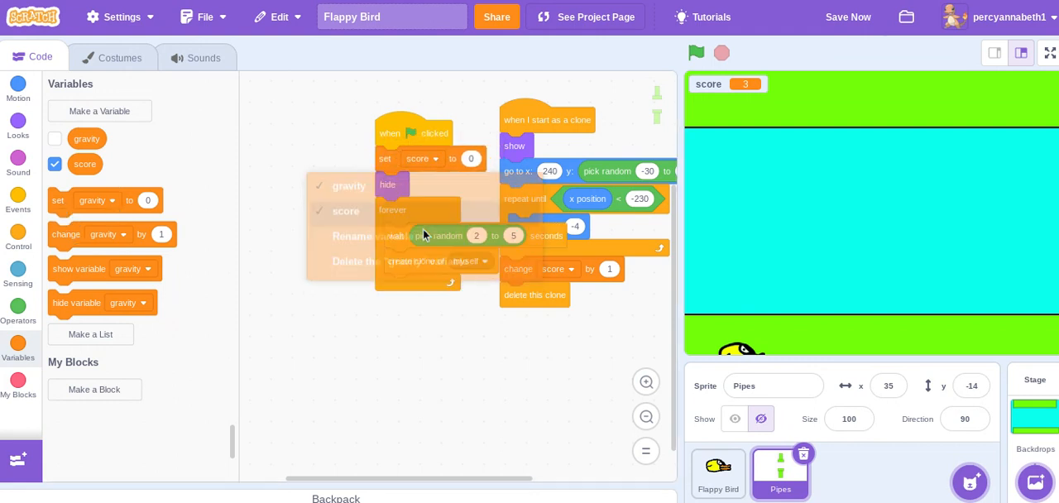
left_click(695, 53)
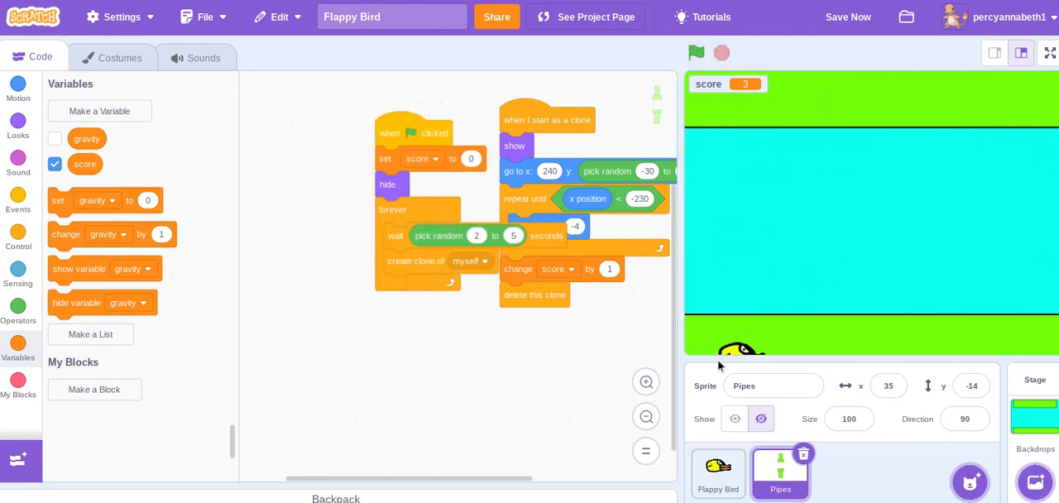
left_click(718, 472)
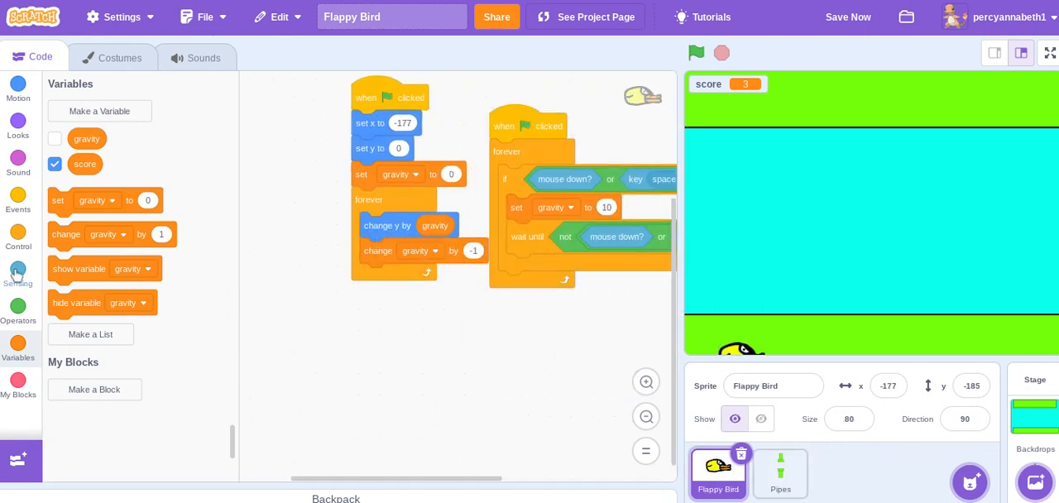
In the bird's forever loop, if touching Pipes then stop all.
left_click(18, 240)
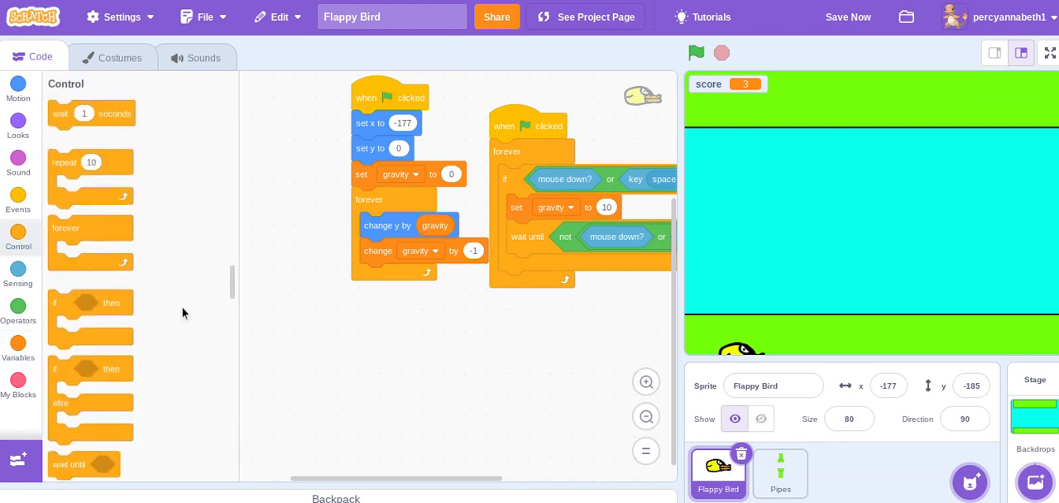
left_click(18, 278)
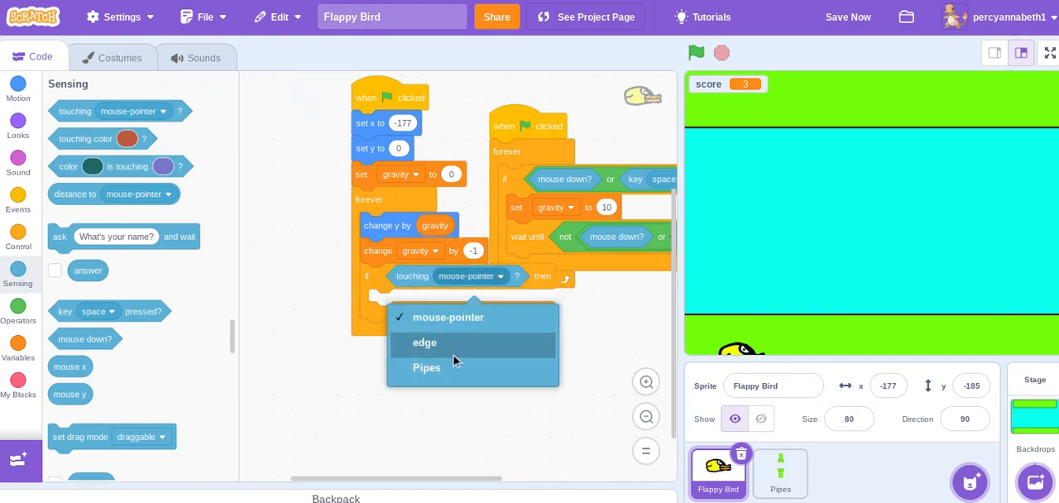
left_click(427, 367)
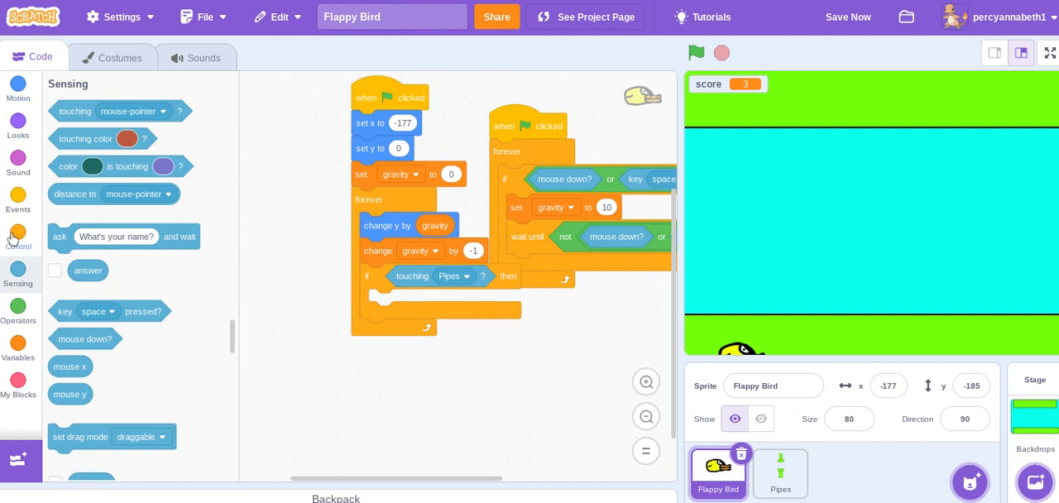
left_click(18, 235)
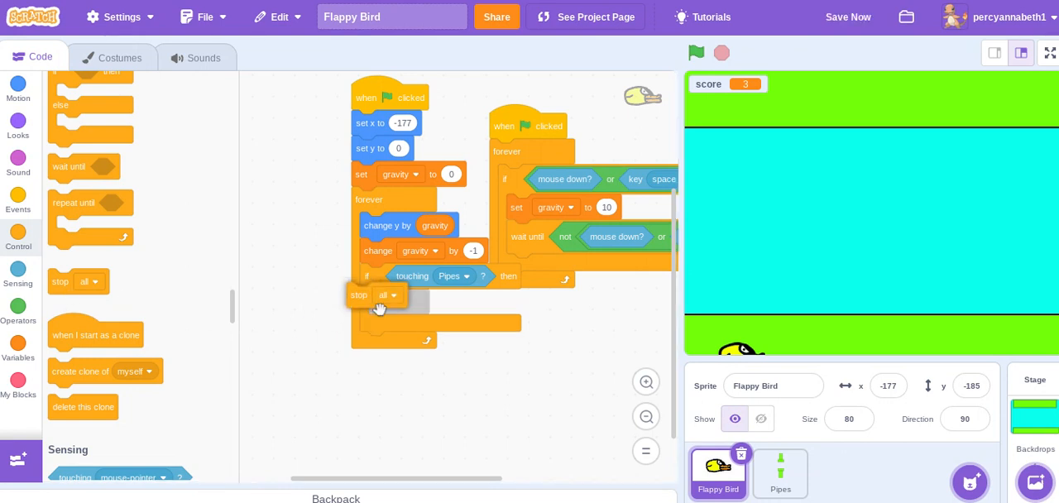
left_click(695, 53)
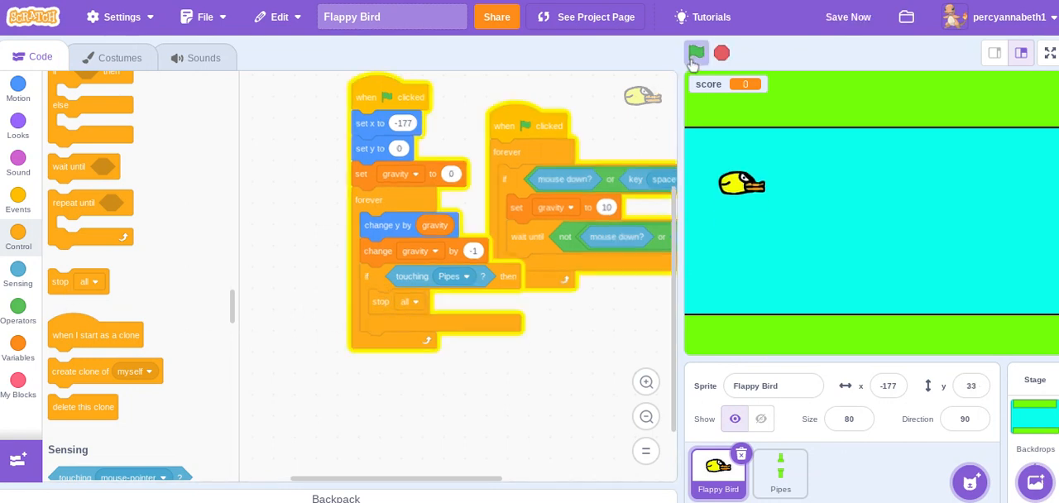
Run the game, flap past a pipe to score 1, then let the bird hit a pipe.
left_click(695, 53)
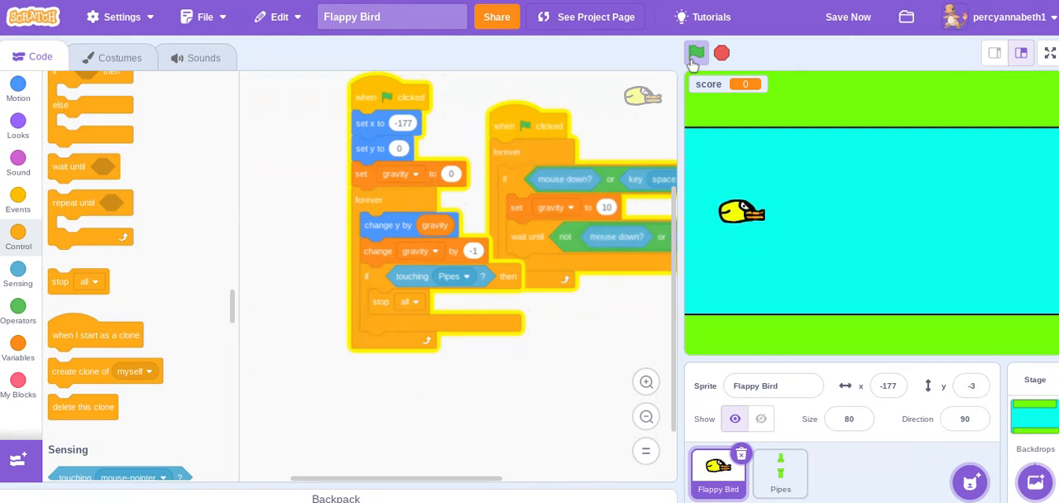
left_click(695, 53)
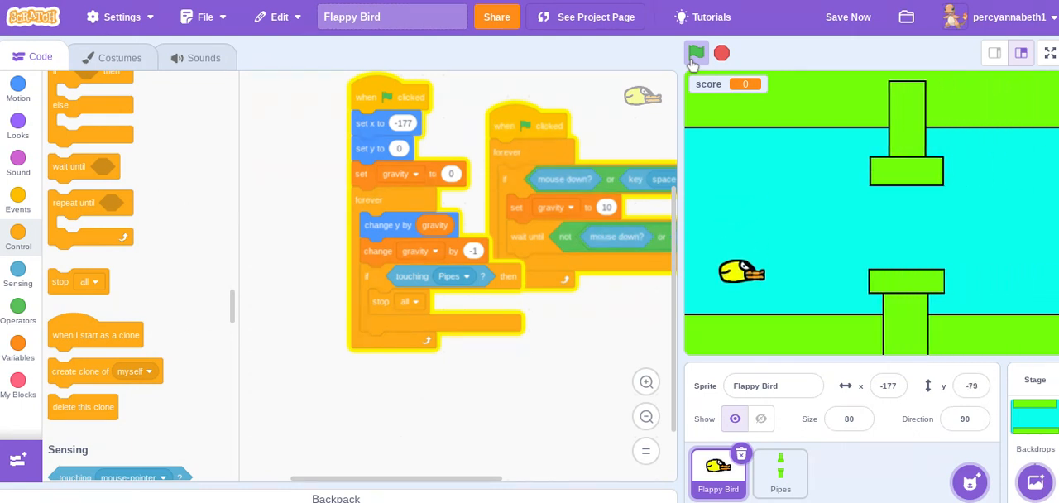
left_click(695, 53)
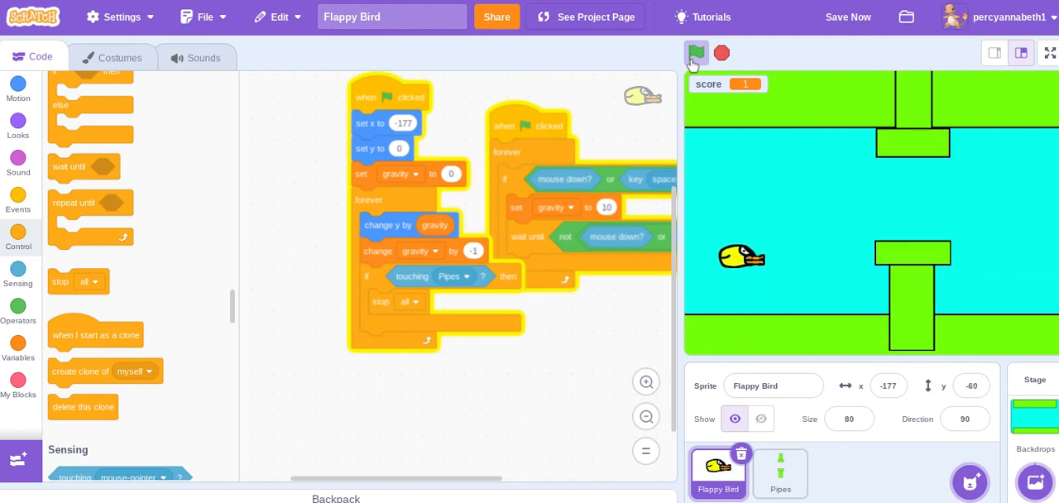
left_click(695, 53)
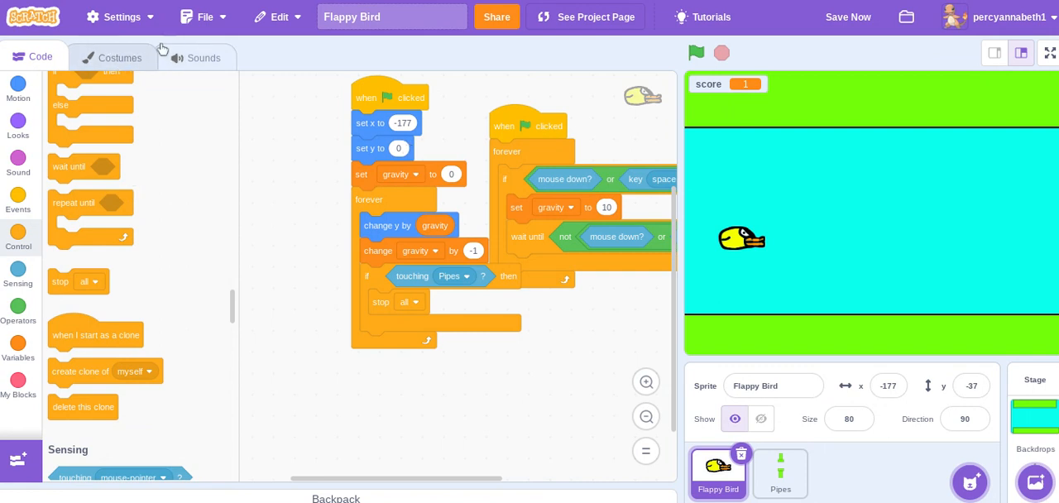
mouse_move(189, 364)
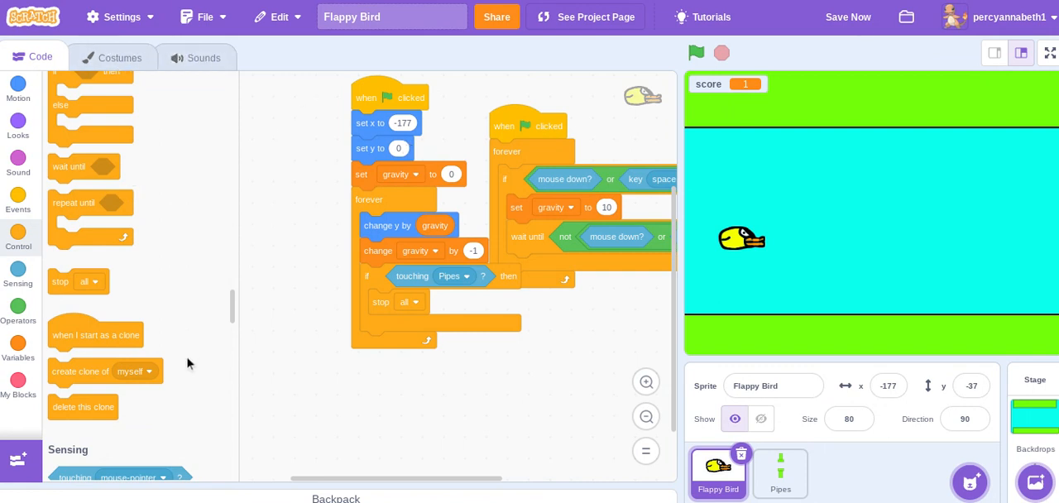
Save the project with Save Now.
scroll("down", 3)
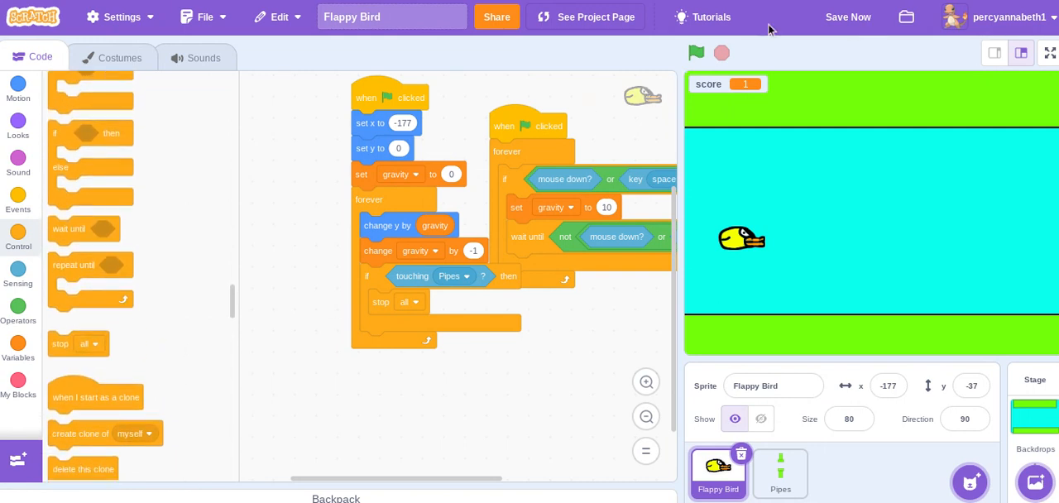
left_click(847, 17)
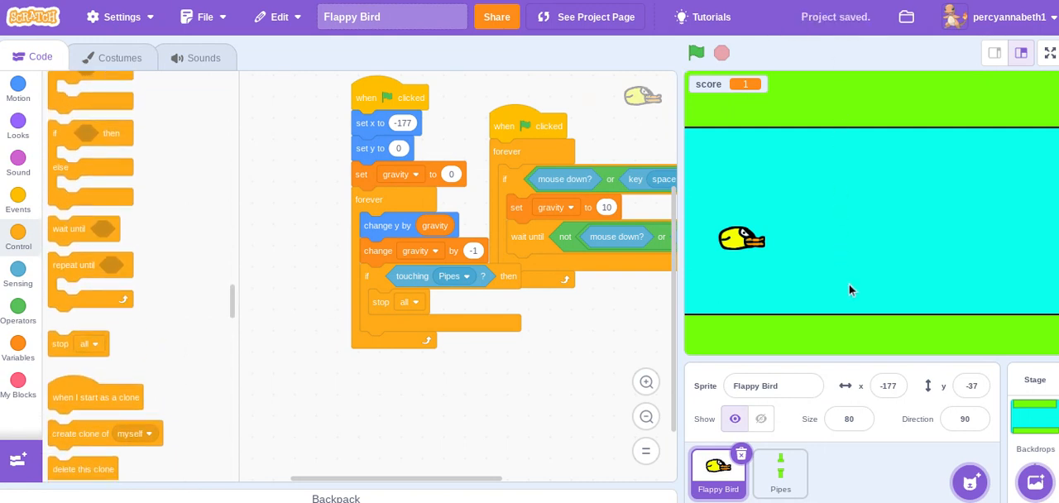
mouse_move(902, 369)
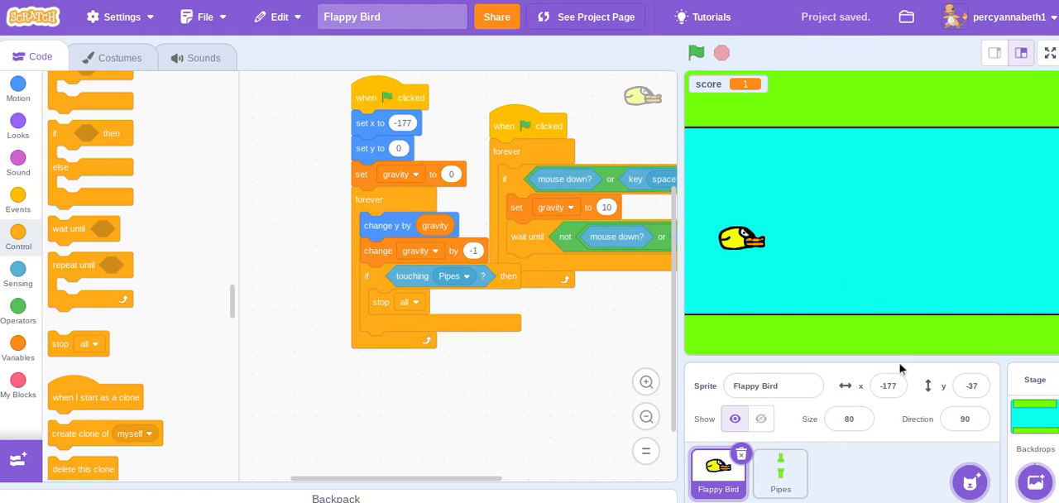